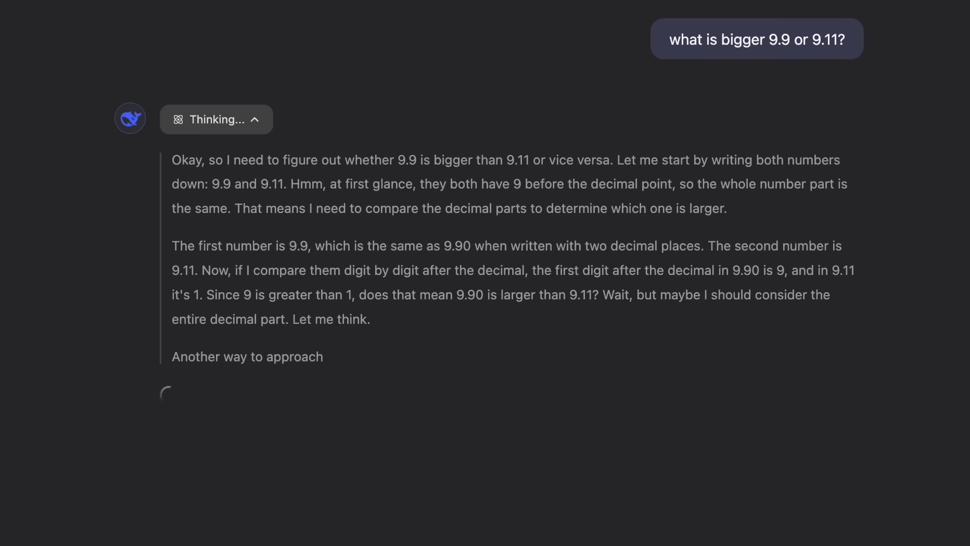
Step: Scroll down DeepSeek Chat to follow its reasoning on 9.9 versus 9.11
scroll(down, 3)
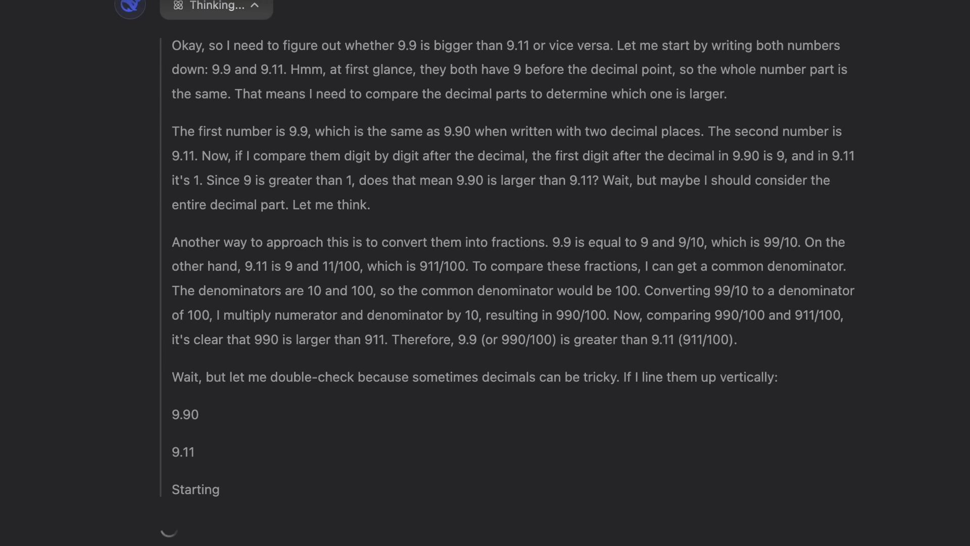
scroll(down, 3)
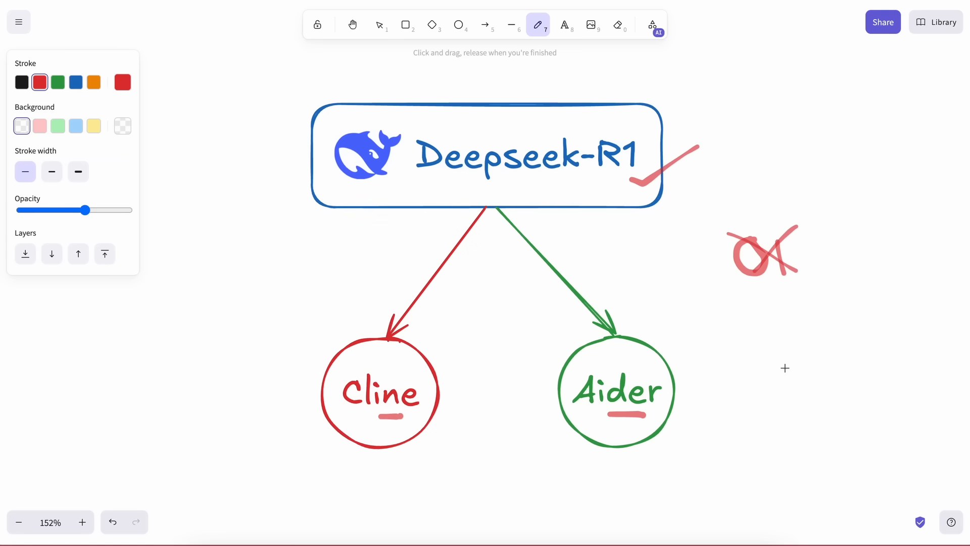
mouse_move(391, 375)
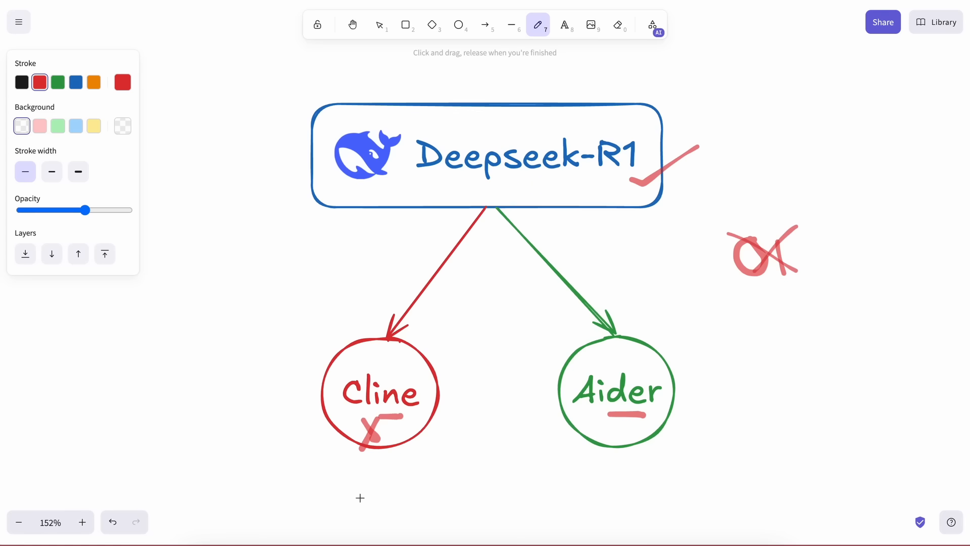
mouse_move(388, 482)
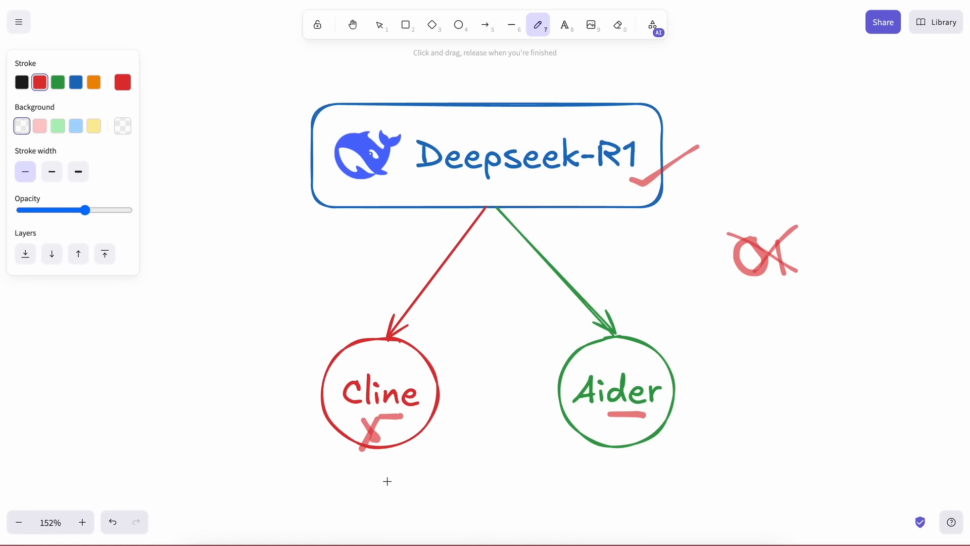
Step: Scroll the Excalidraw canvas up slightly above the crossed-out Cline underline
scroll(up, 3)
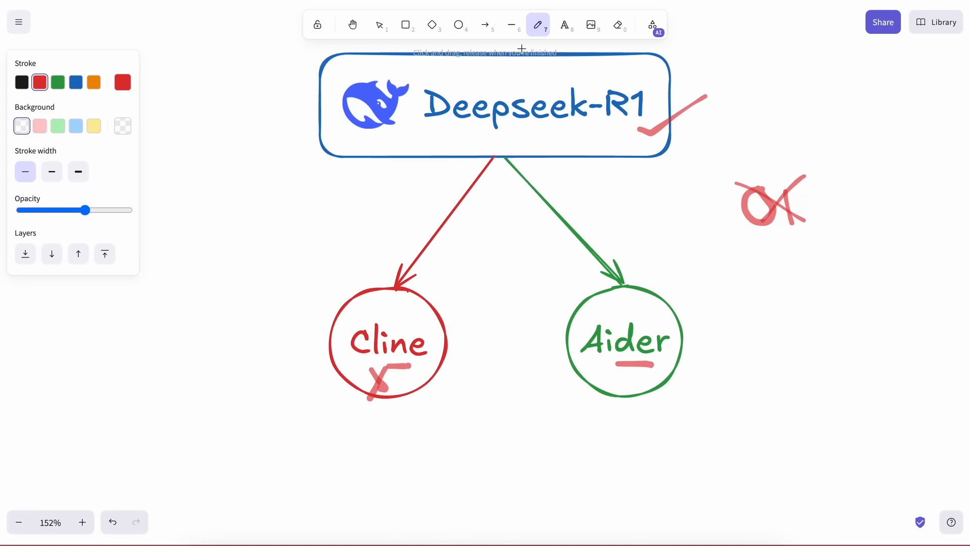
Step: Add 'Roo' above Cline, enlarge the circle, delete the red cross, and circle the whale logo
click(564, 25)
text(Roo )
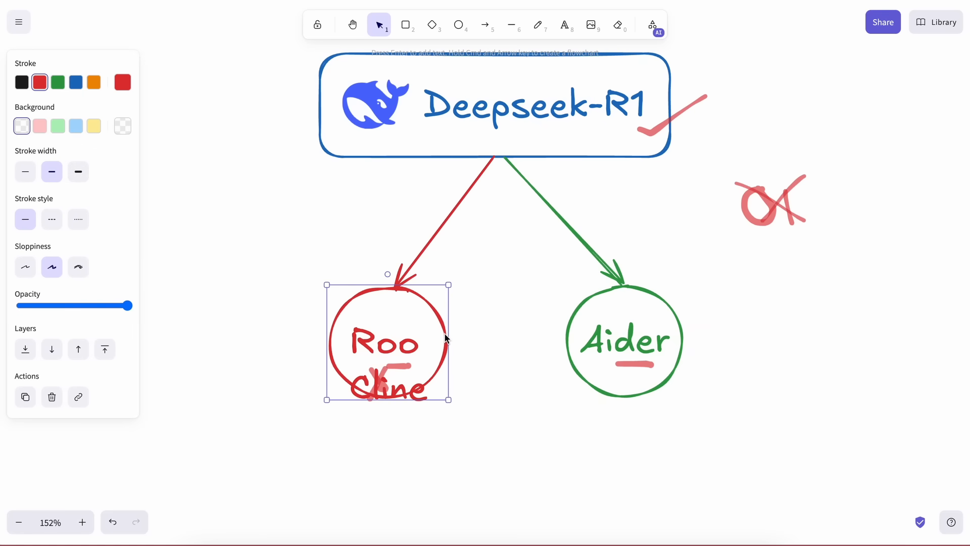
click(387, 365)
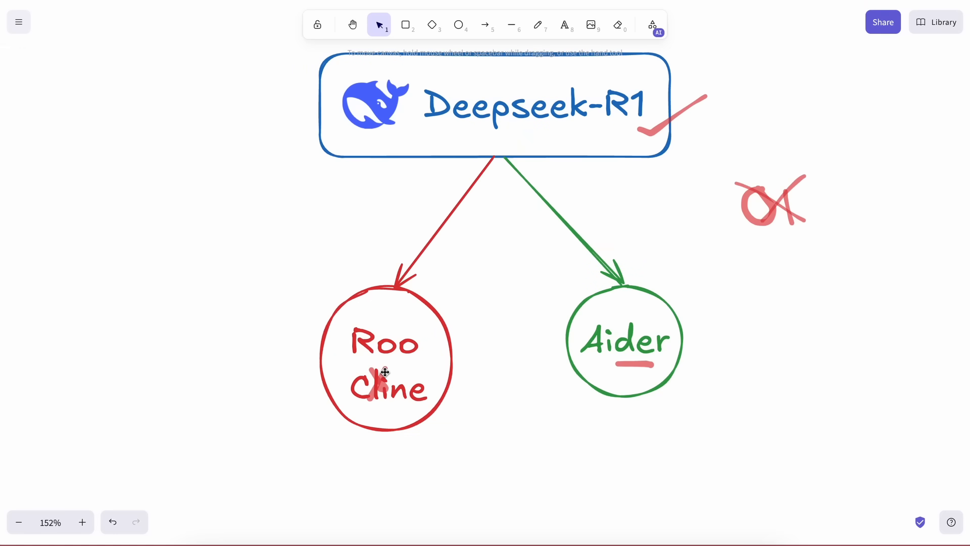
click(378, 377)
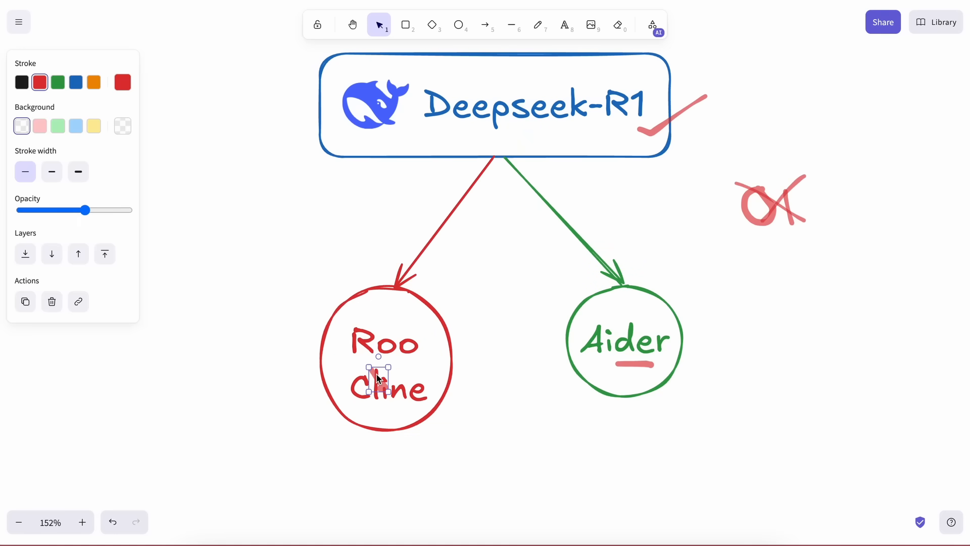
click(537, 24)
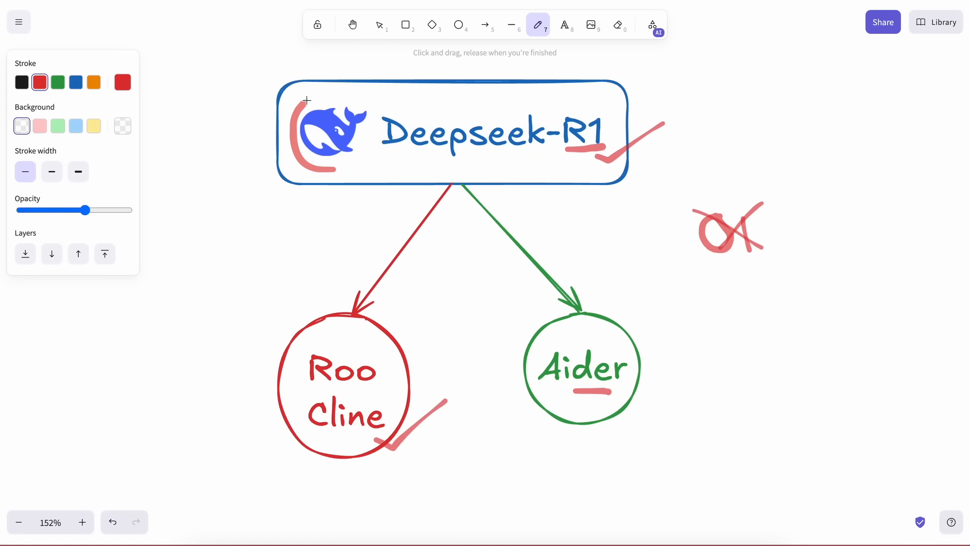
drag(303, 99, 319, 167)
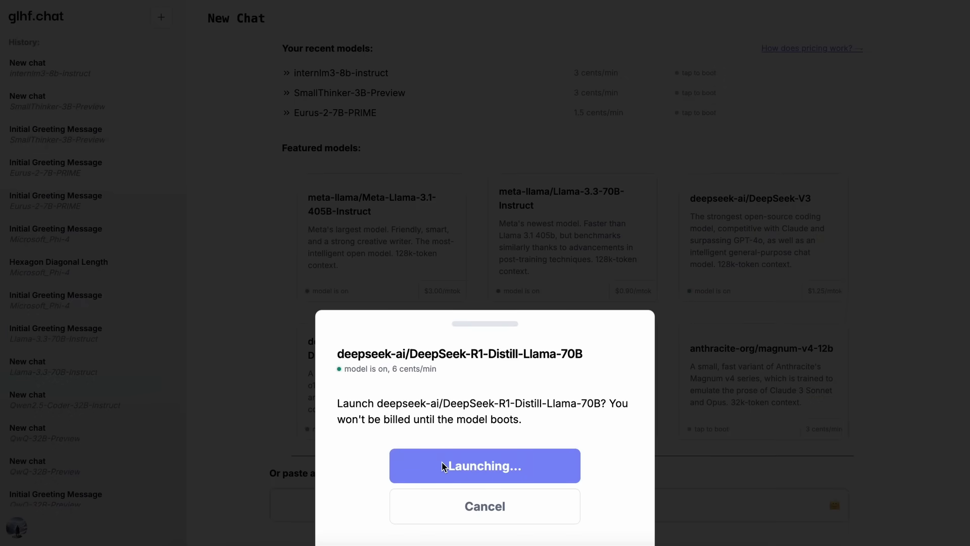
Step: Launch the DeepSeek-R1-Distill-Llama-70B model on glhf.chat
click(484, 465)
text(h)
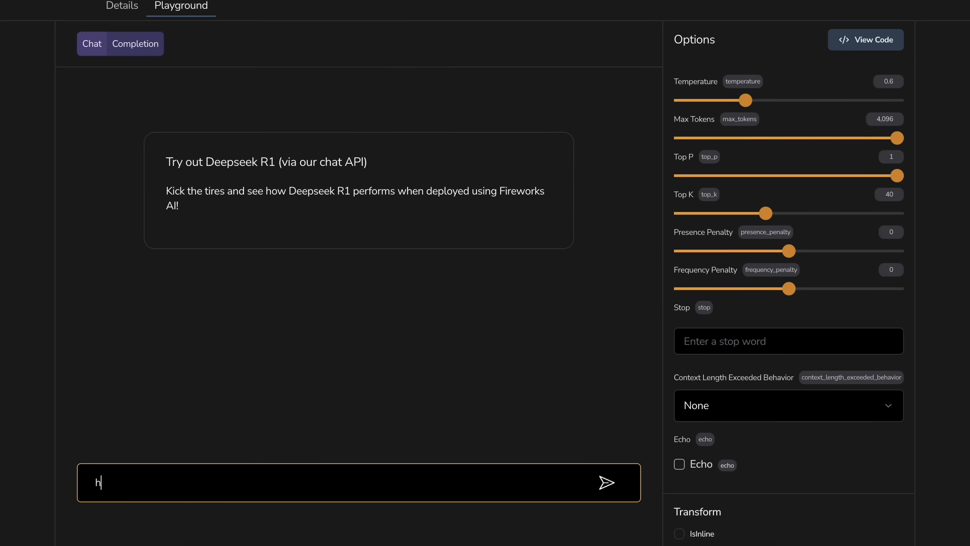
Step: Send 'hi' to Deepseek R1 in the Fireworks playground and scroll up to the header
click(606, 482)
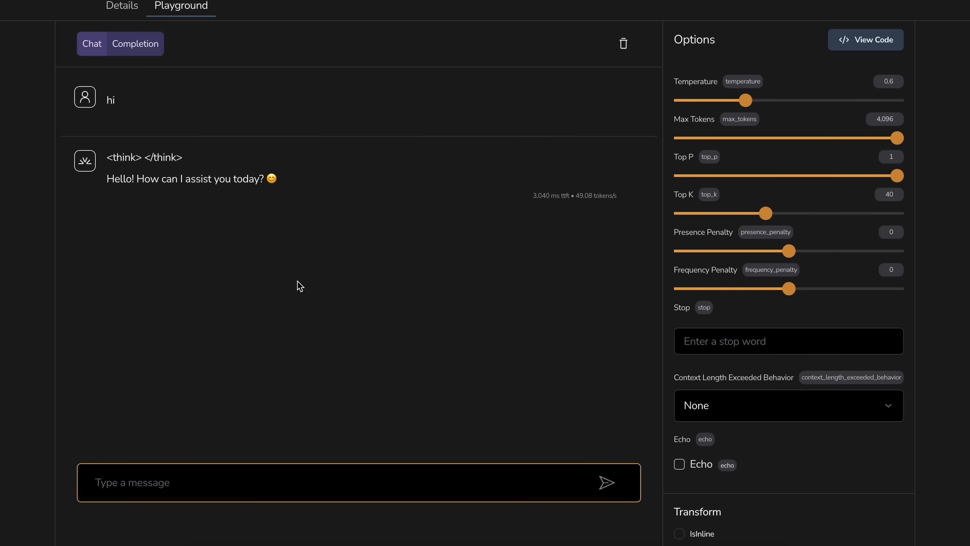
scroll(up, 3)
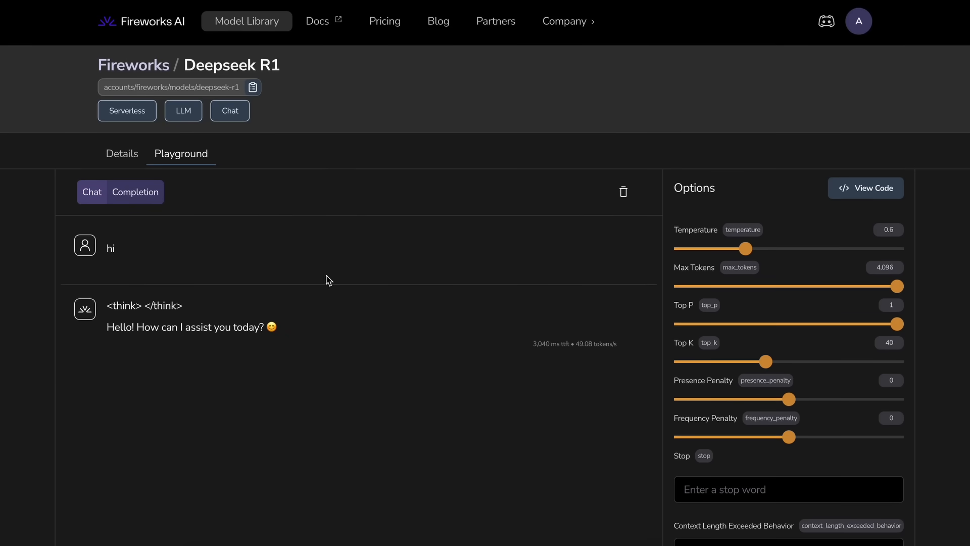
mouse_move(380, 305)
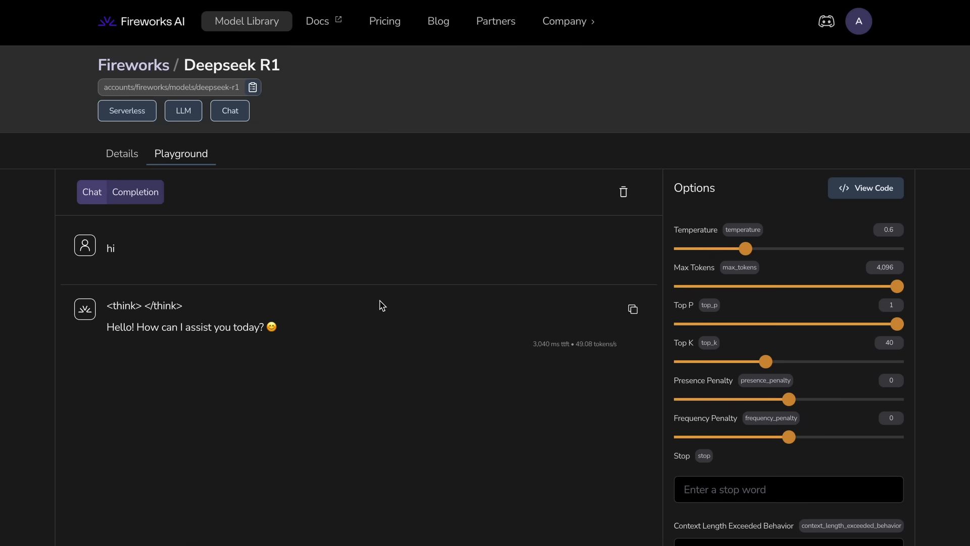
mouse_move(503, 129)
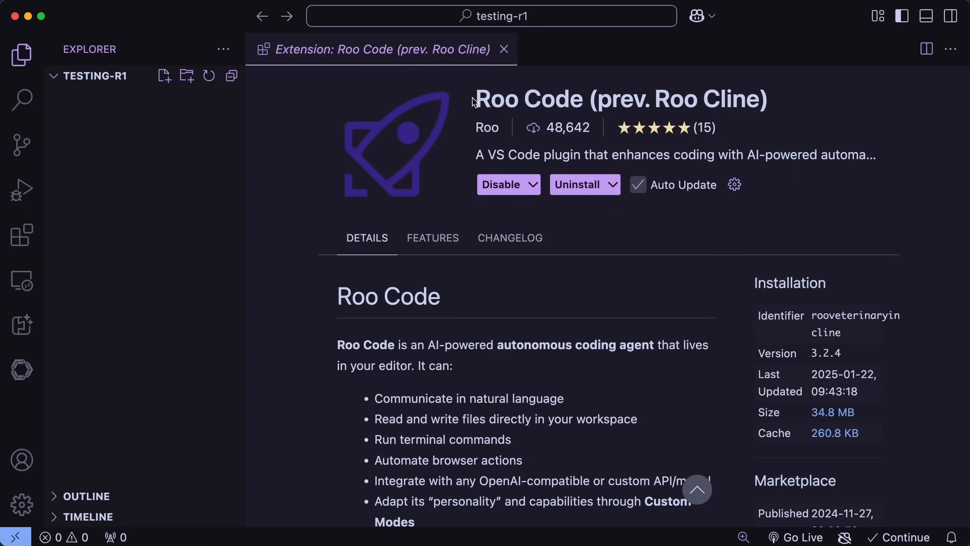
mouse_move(540, 63)
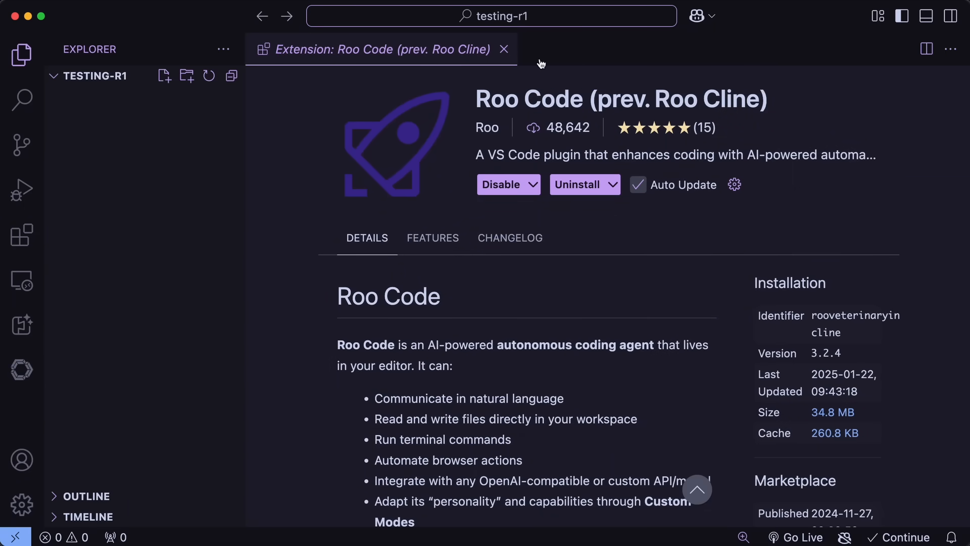
mouse_move(610, 94)
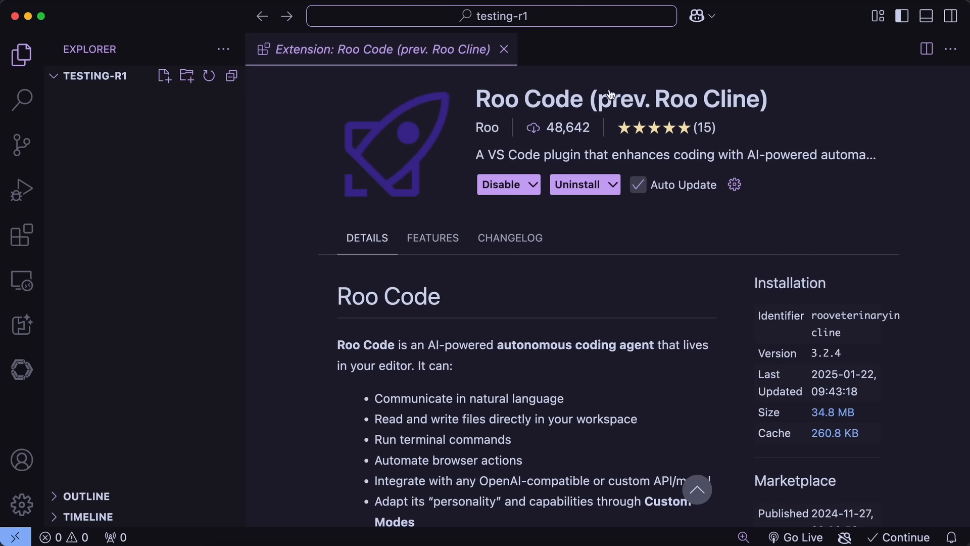
mouse_move(512, 66)
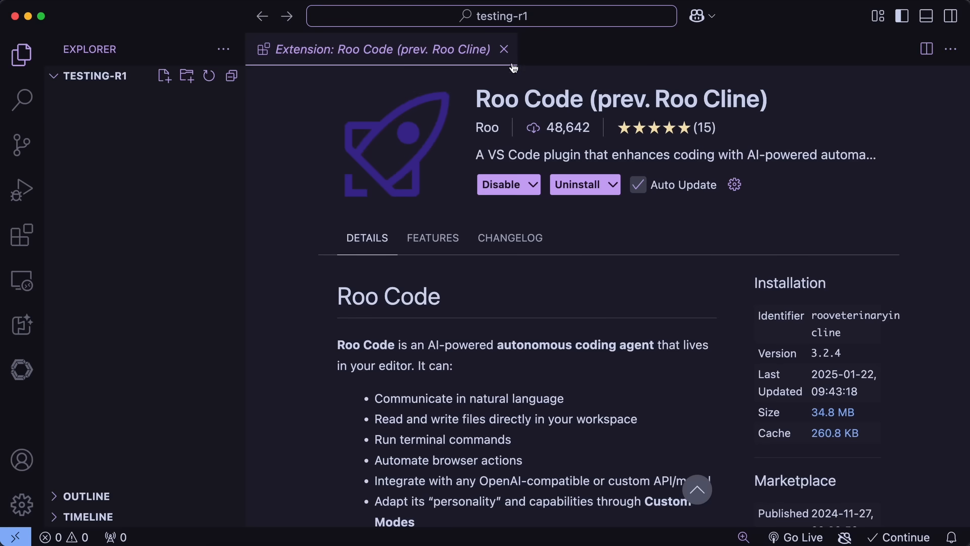
Step: Close the Roo Code extension page and open the Roo Code rocket panel
click(504, 49)
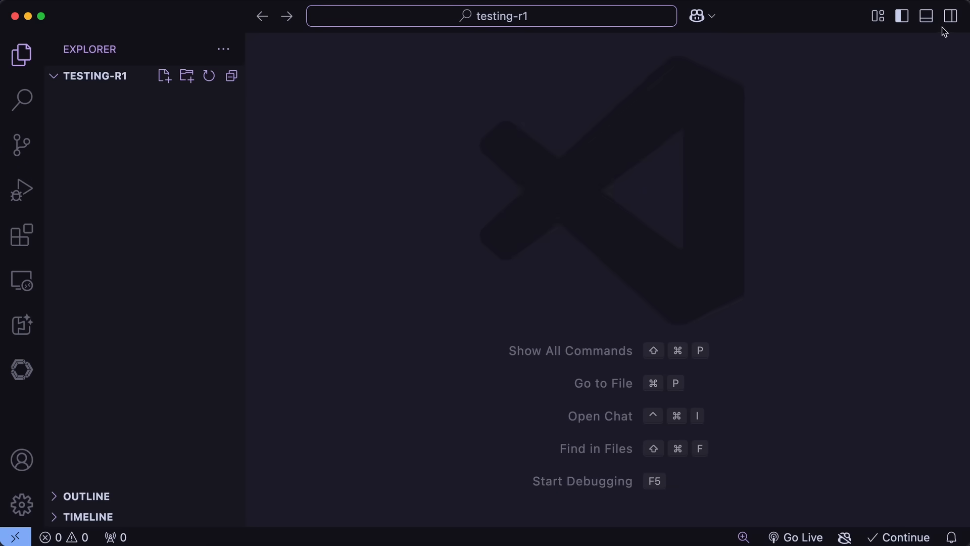
click(950, 16)
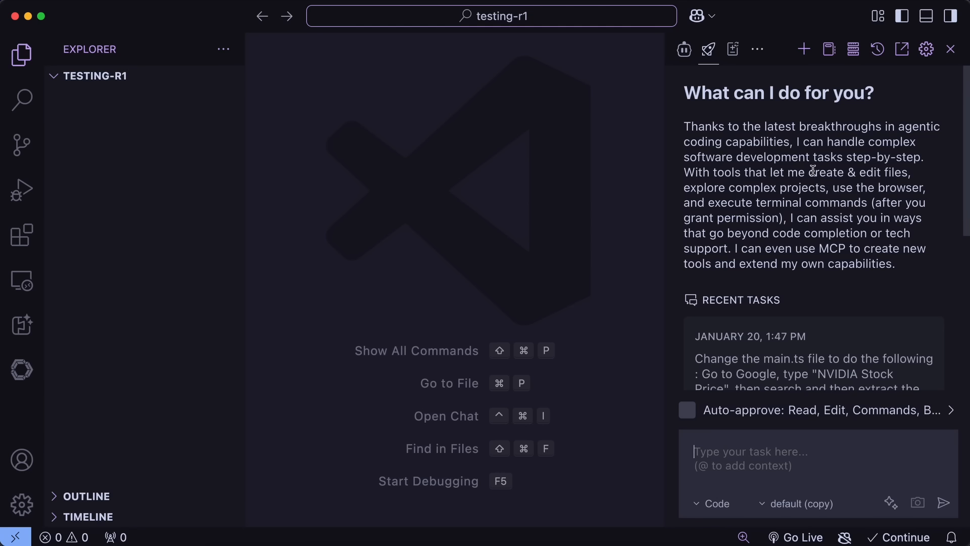
mouse_move(841, 212)
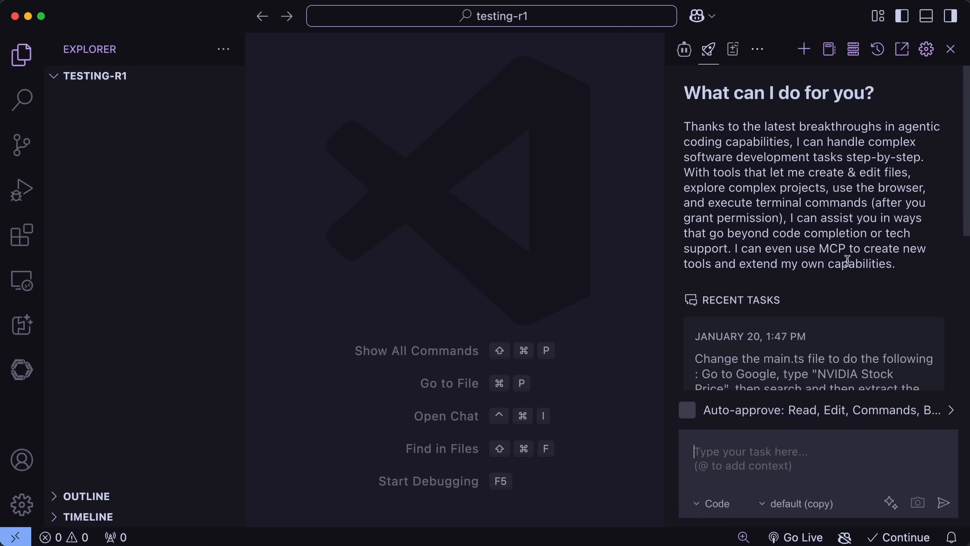
Step: Copy the Roo Code profile in settings and rename it 'deepseek-reasoning'
click(926, 49)
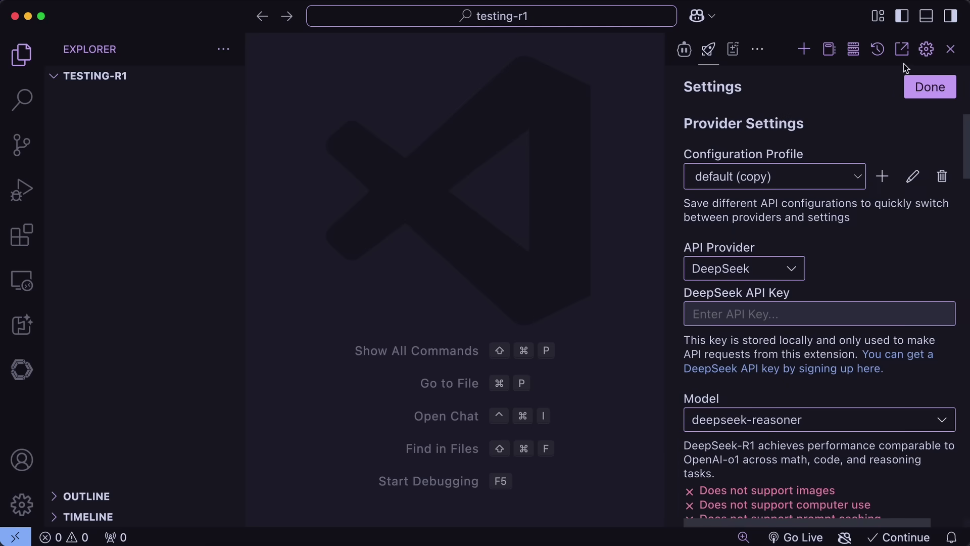
mouse_move(882, 176)
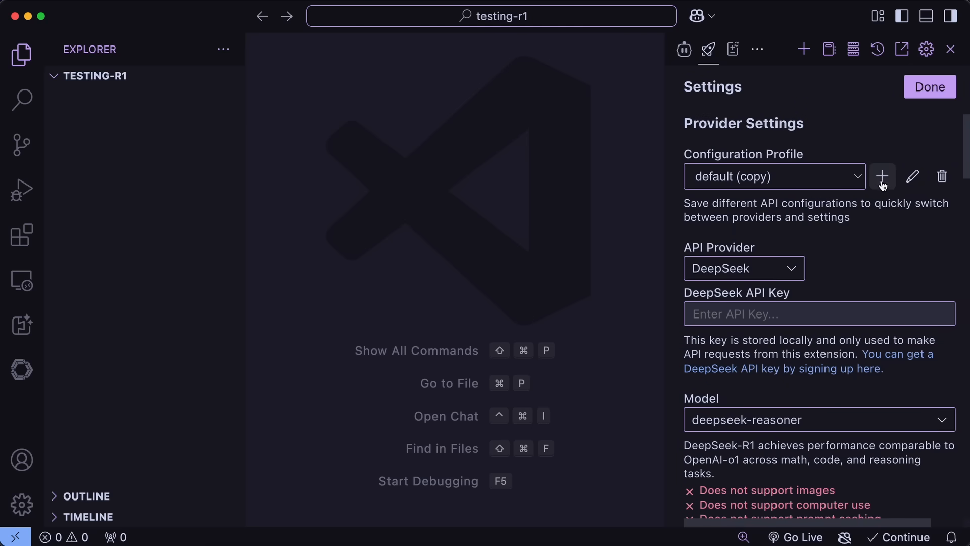
click(882, 176)
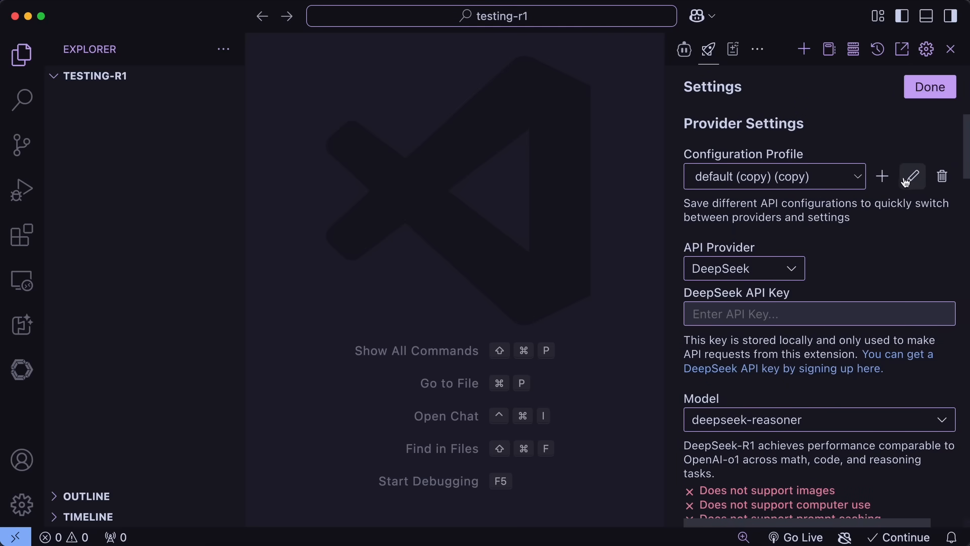
click(912, 177)
text(deepseek-)
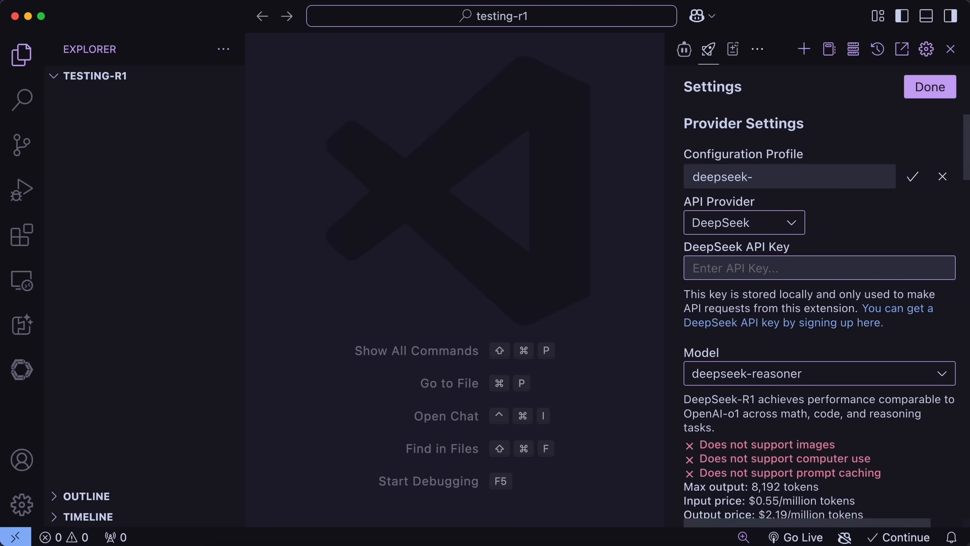
text(reasoning)
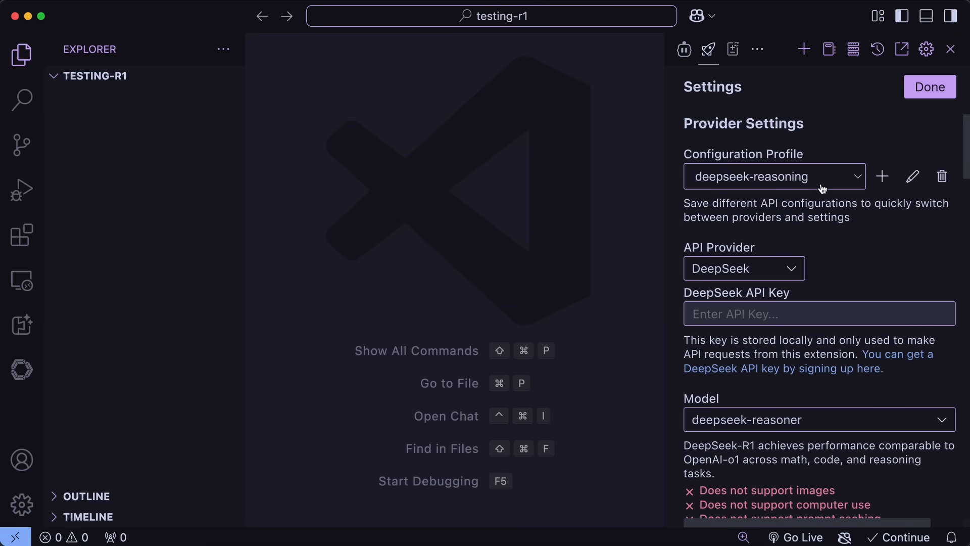
mouse_move(772, 247)
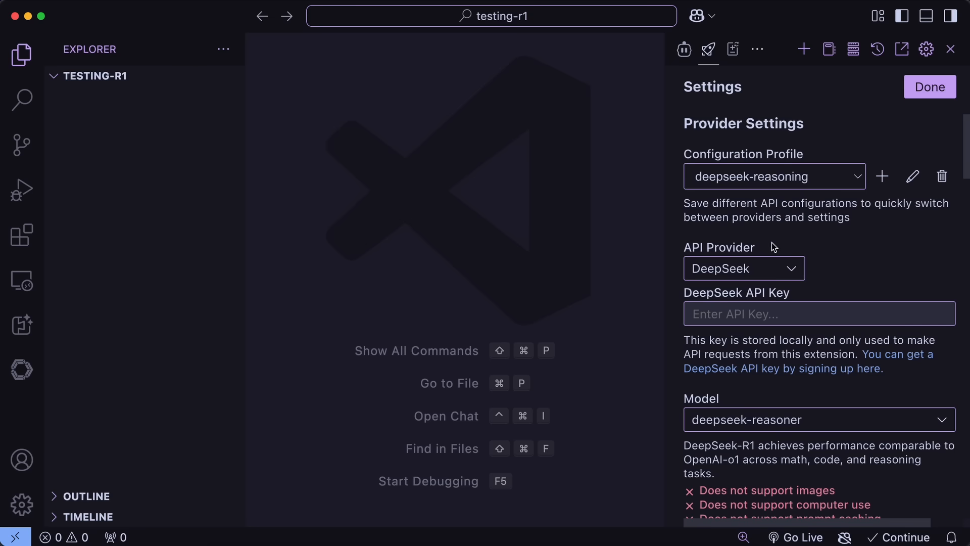
click(742, 267)
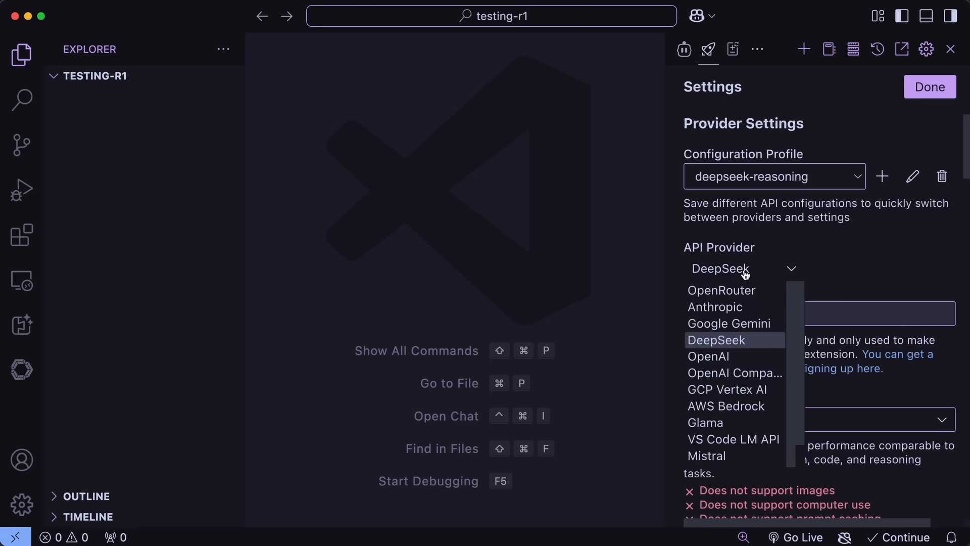
click(716, 340)
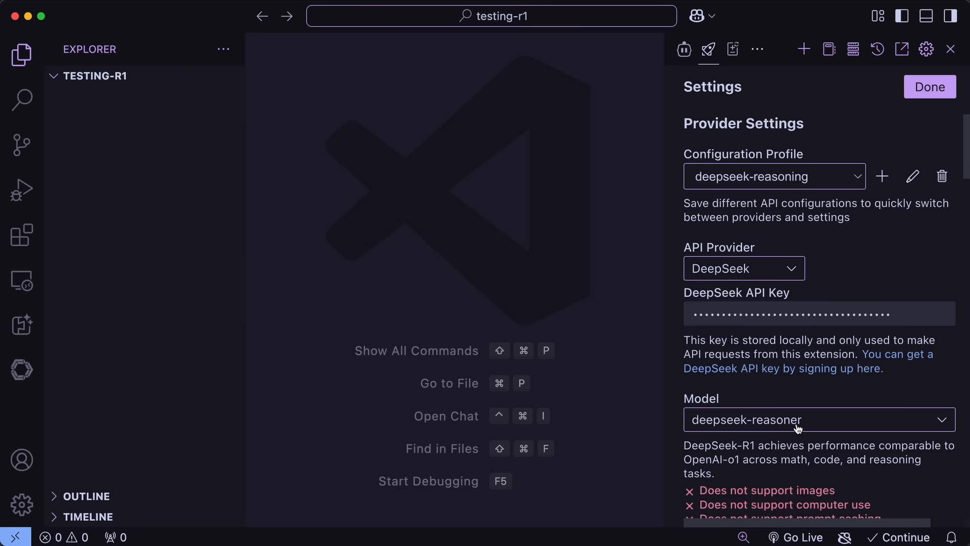
click(816, 419)
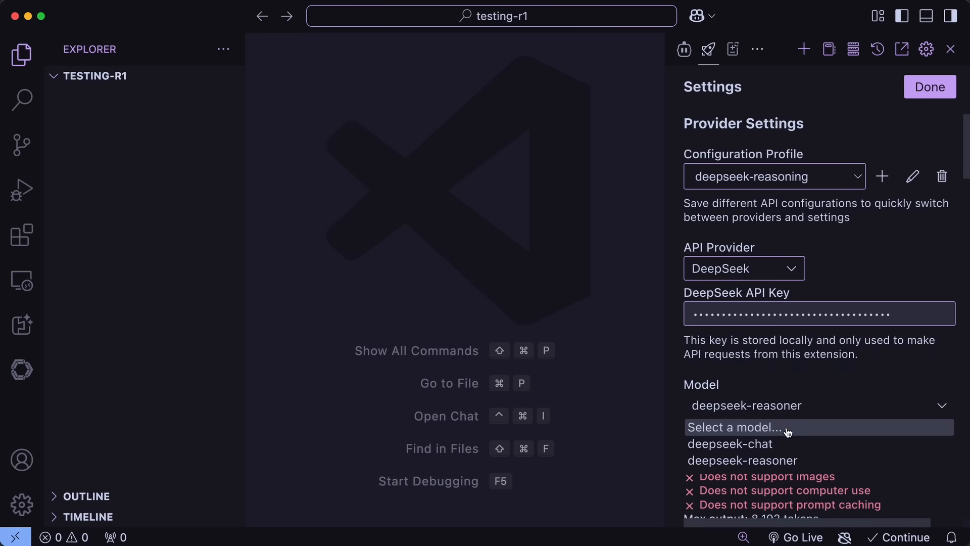
click(741, 460)
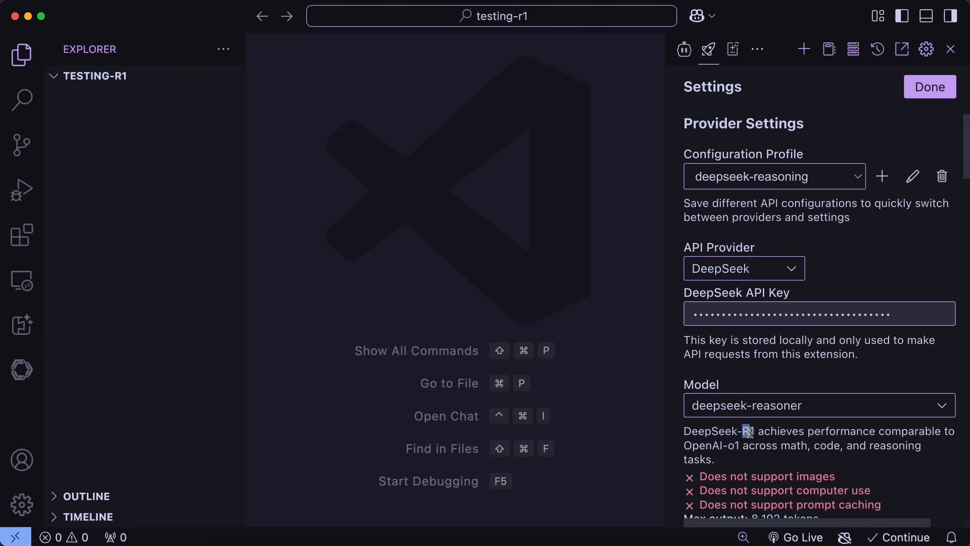
mouse_move(825, 462)
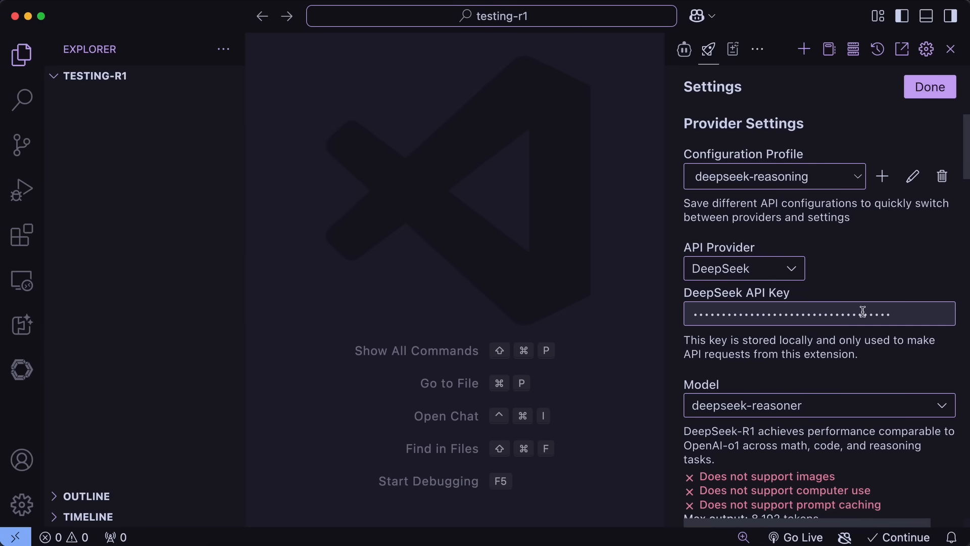
mouse_move(860, 271)
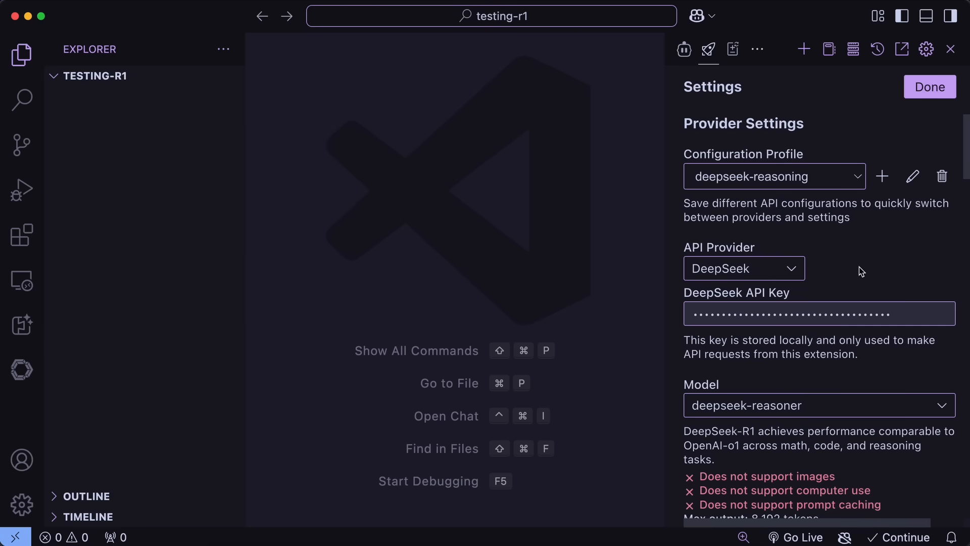
scroll(down, 3)
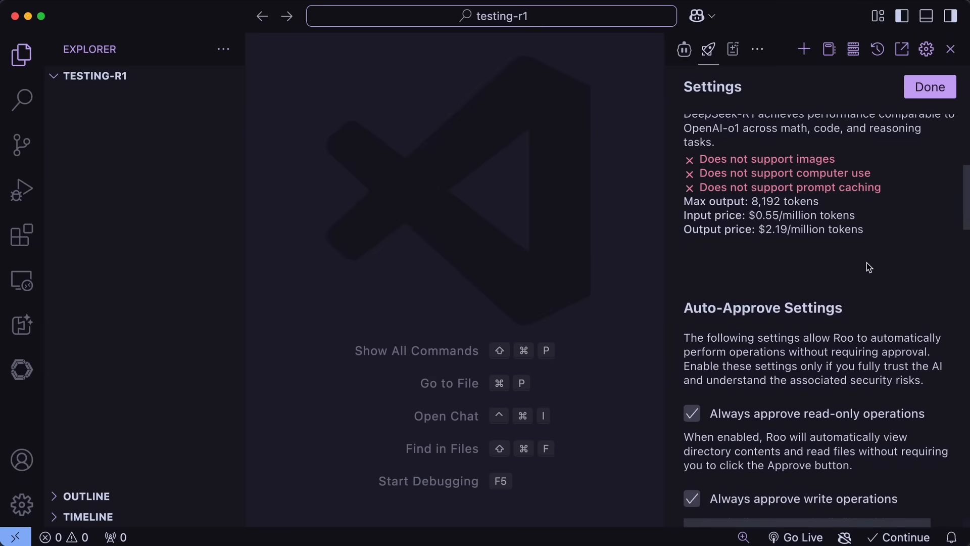
scroll(down, 3)
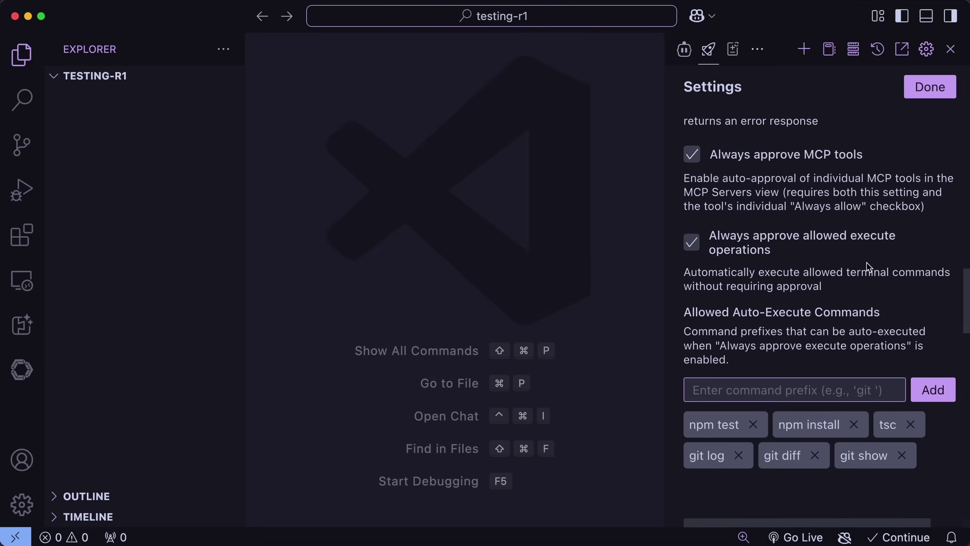
scroll(down, 3)
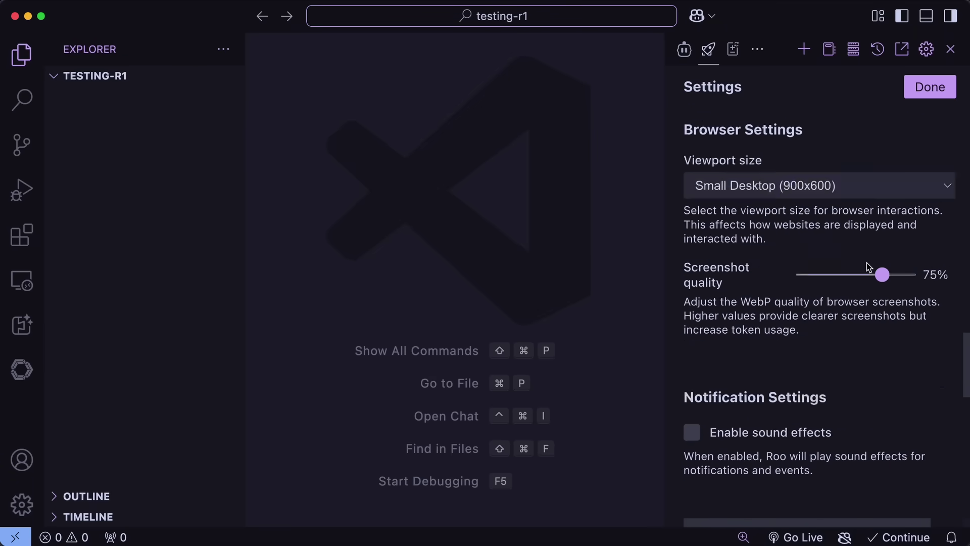
scroll(up, 3)
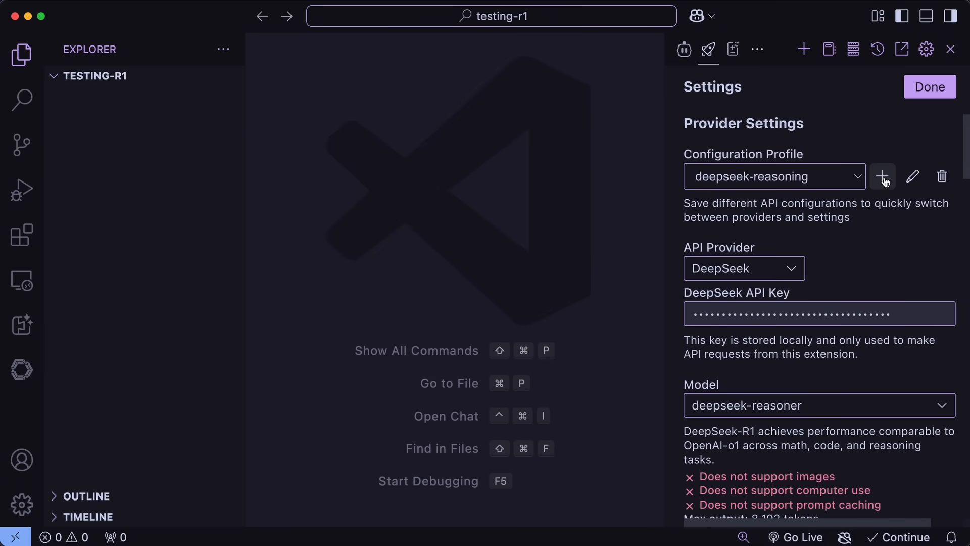
mouse_move(871, 258)
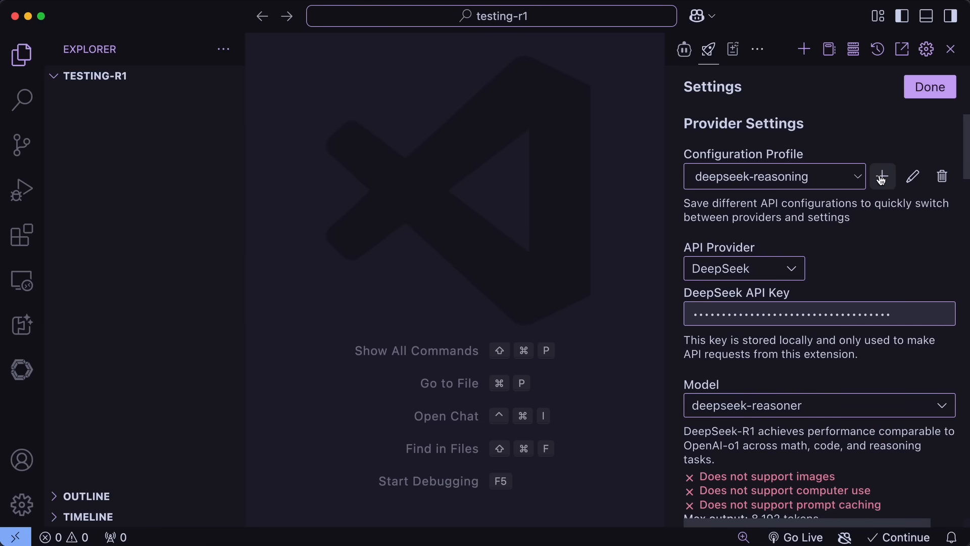
mouse_move(927, 50)
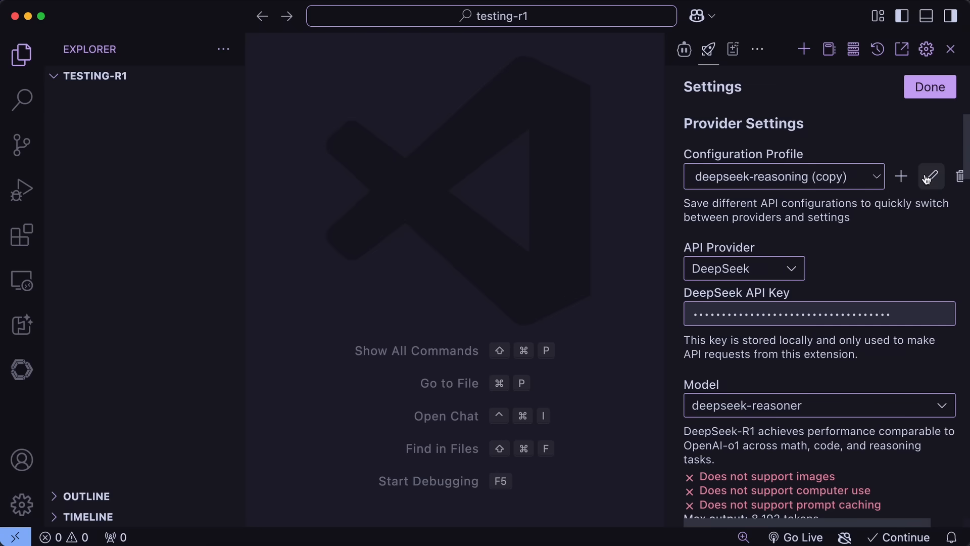
Step: Rename the copied profile deepseek-chat, set its model to deepseek-chat, and save
click(931, 176)
text(deepseek-chat)
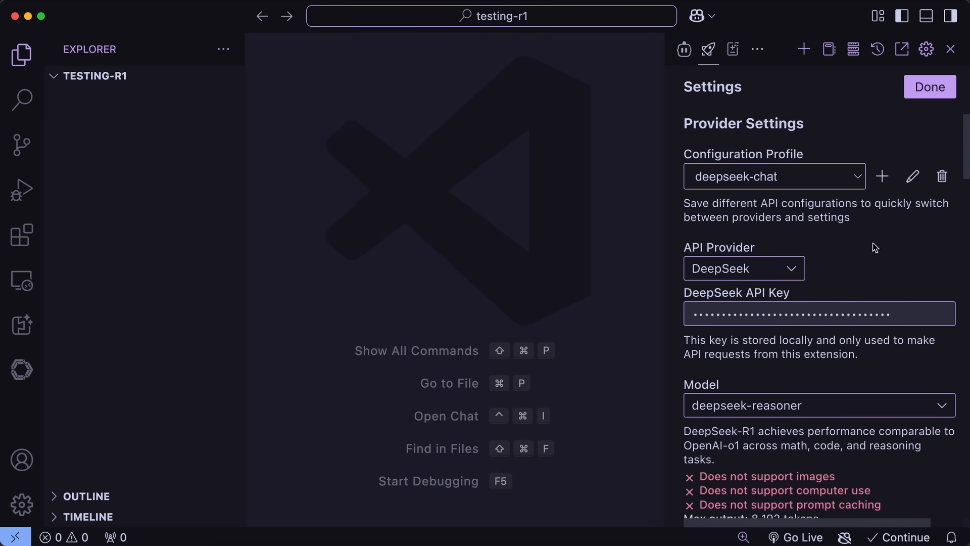
click(818, 405)
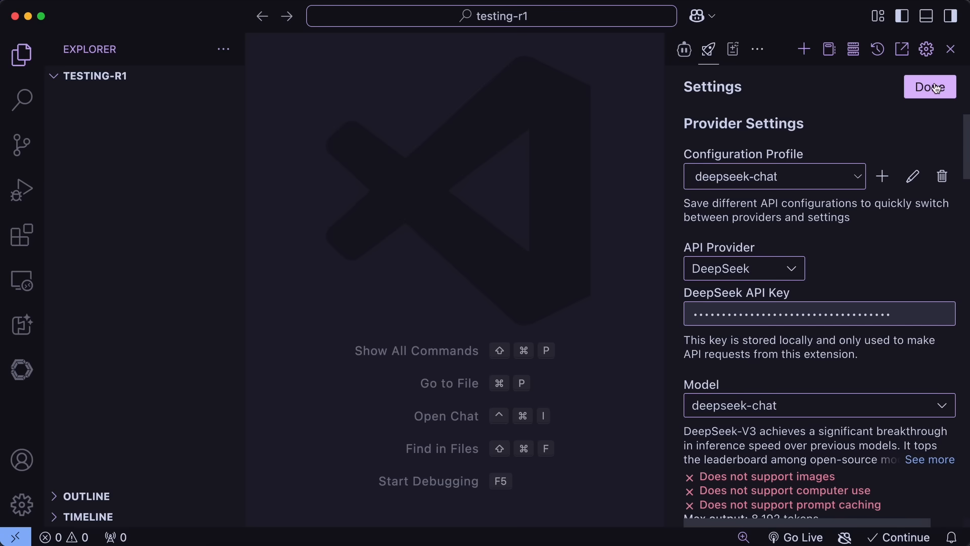
click(929, 87)
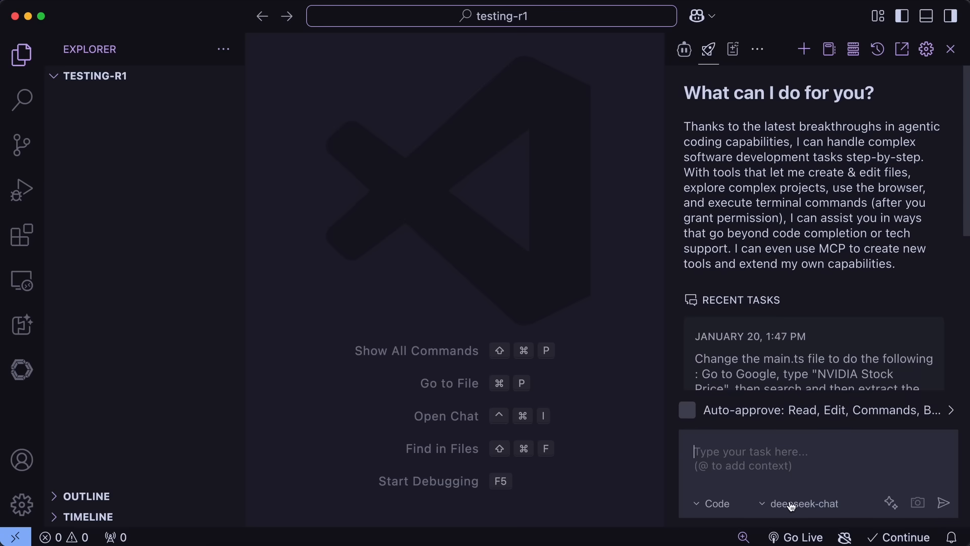
Step: Switch Roo's chat to Architect mode using the deepseek-reasoning profile
click(804, 503)
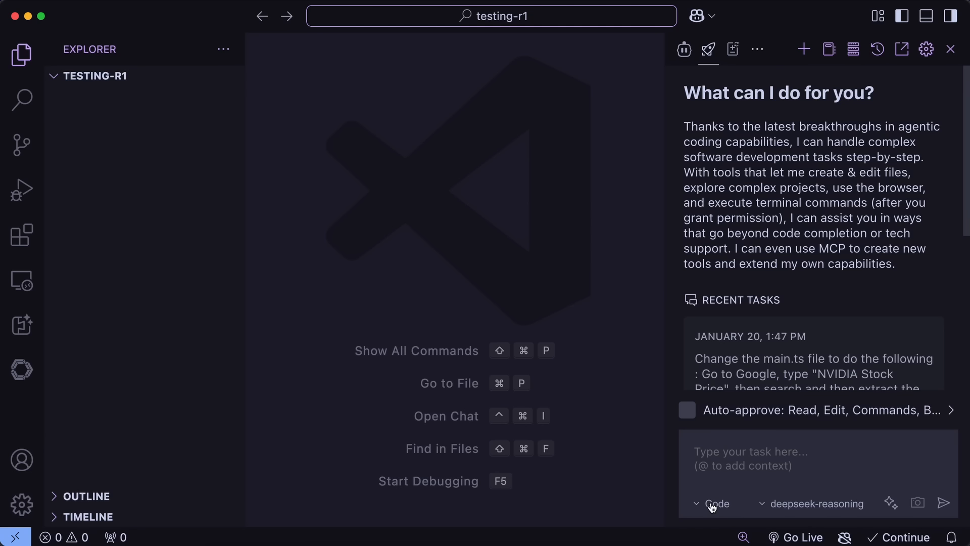
mouse_move(786, 511)
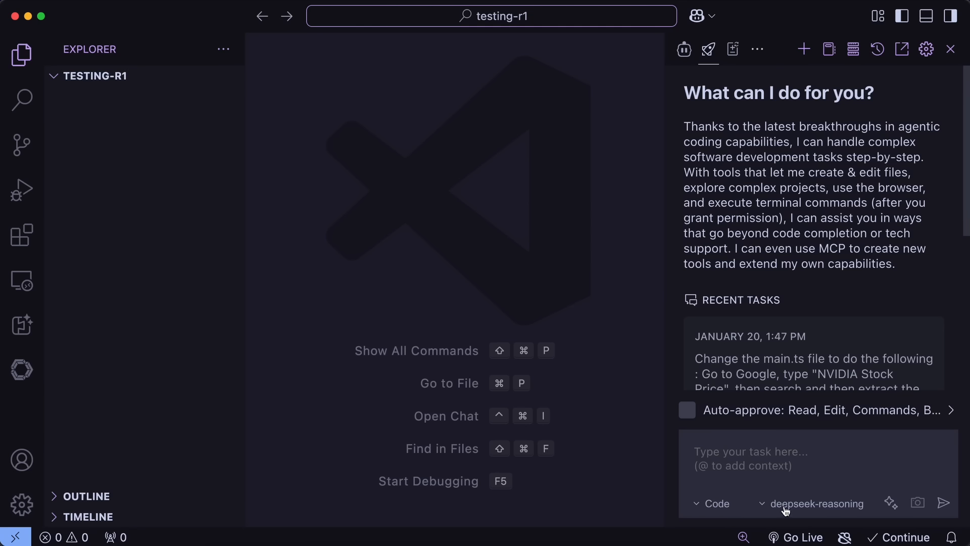
mouse_move(788, 499)
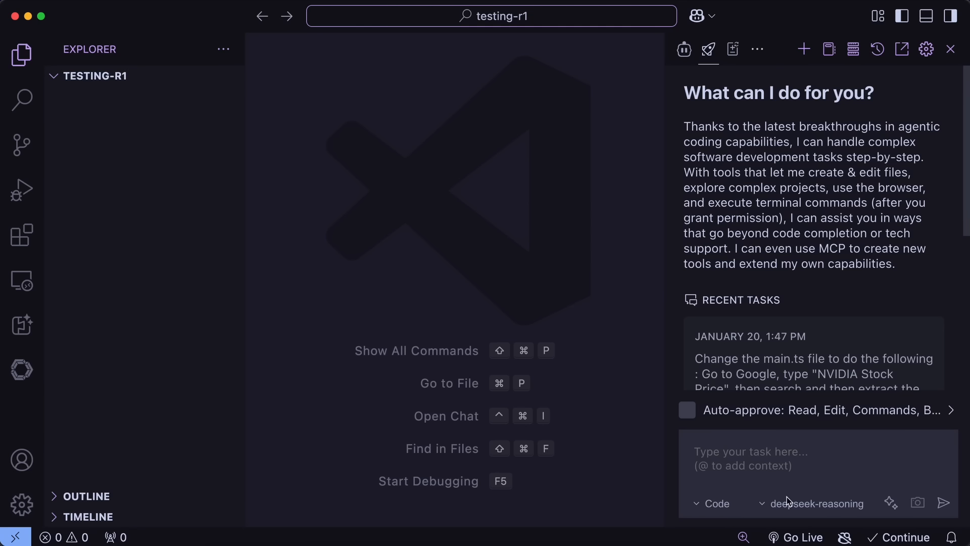
mouse_move(774, 503)
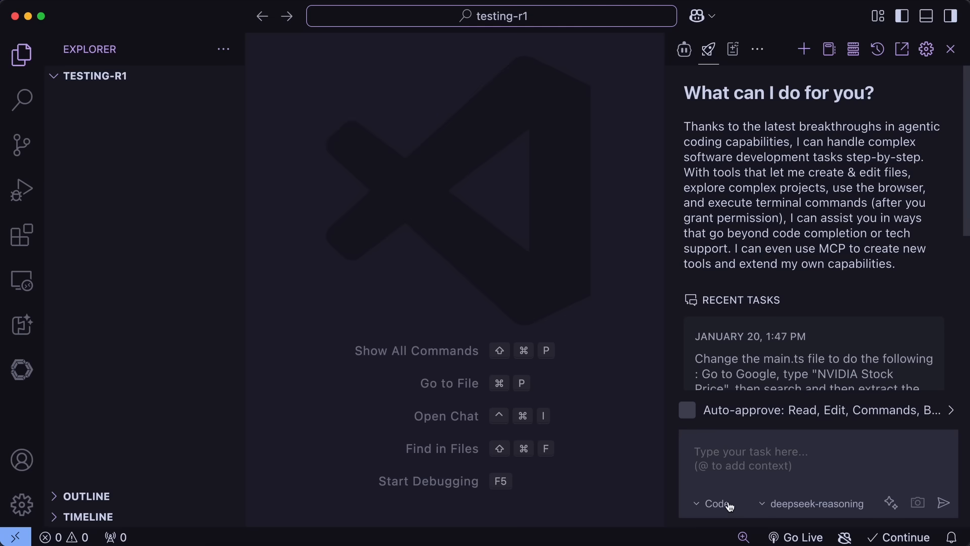
click(719, 503)
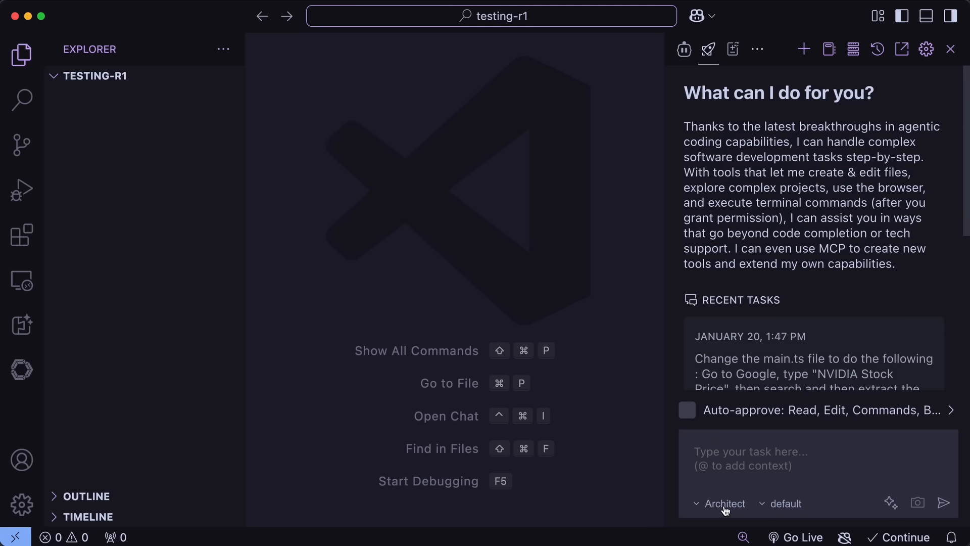
click(783, 504)
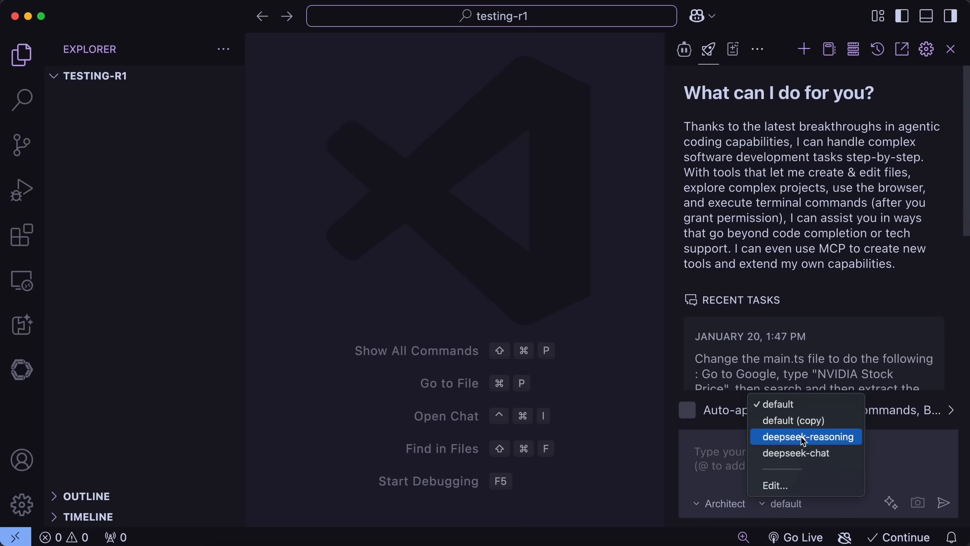
click(805, 437)
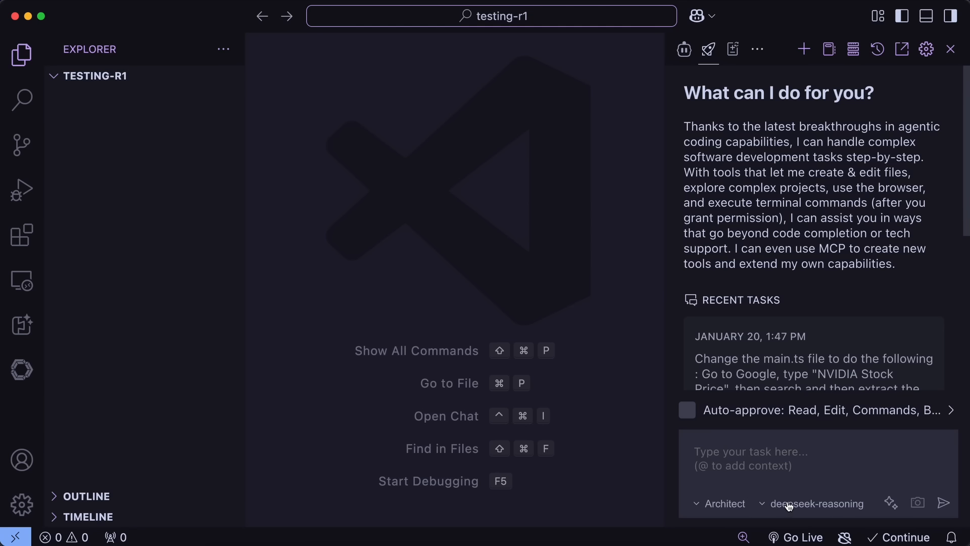
mouse_move(756, 479)
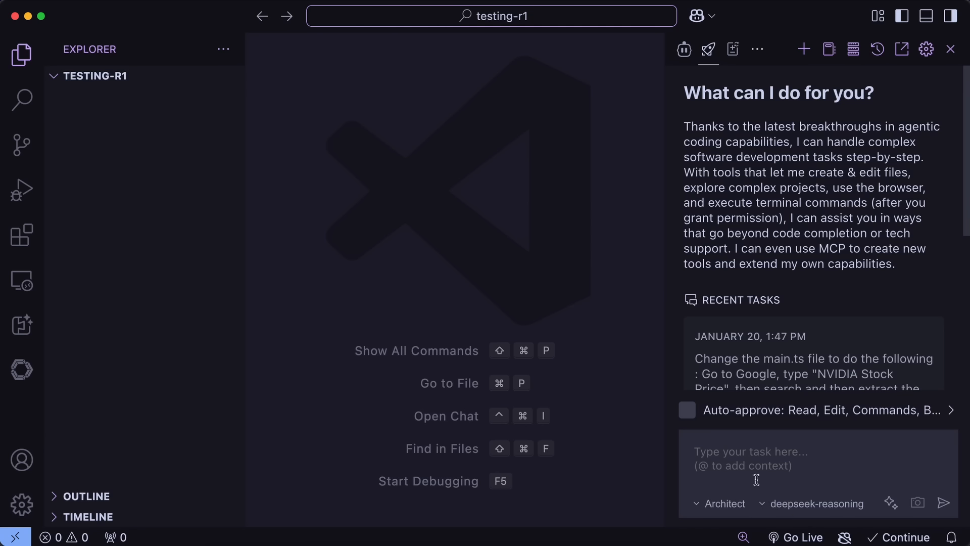
mouse_move(794, 475)
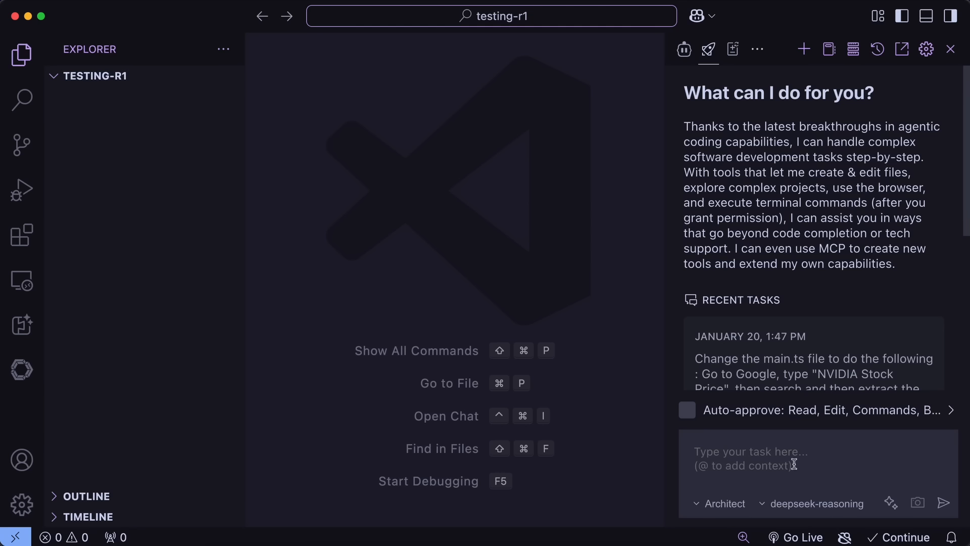
mouse_move(789, 465)
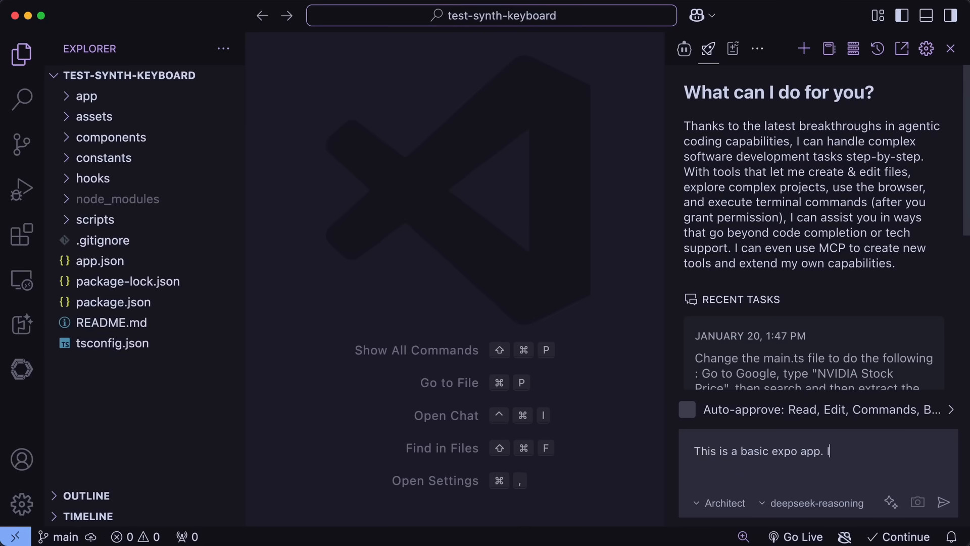
Step: Send Roo the task 'I want you to build a playable synth keyboard'
text(I want you t)
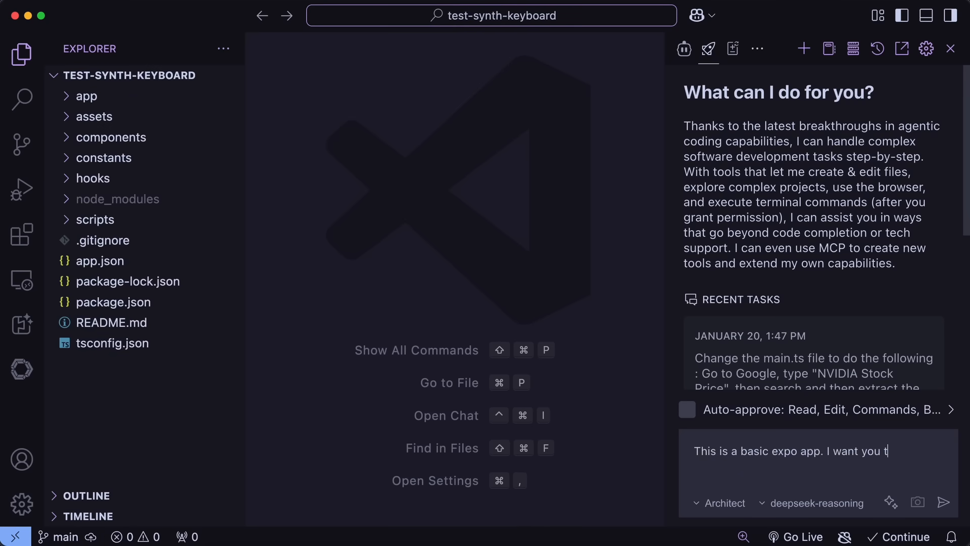
text(o build a)
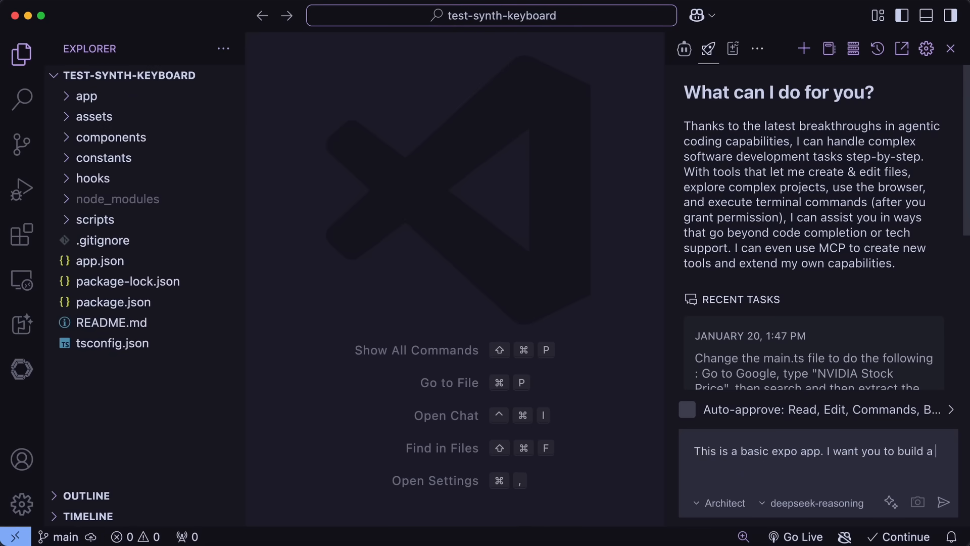
text(playable s)
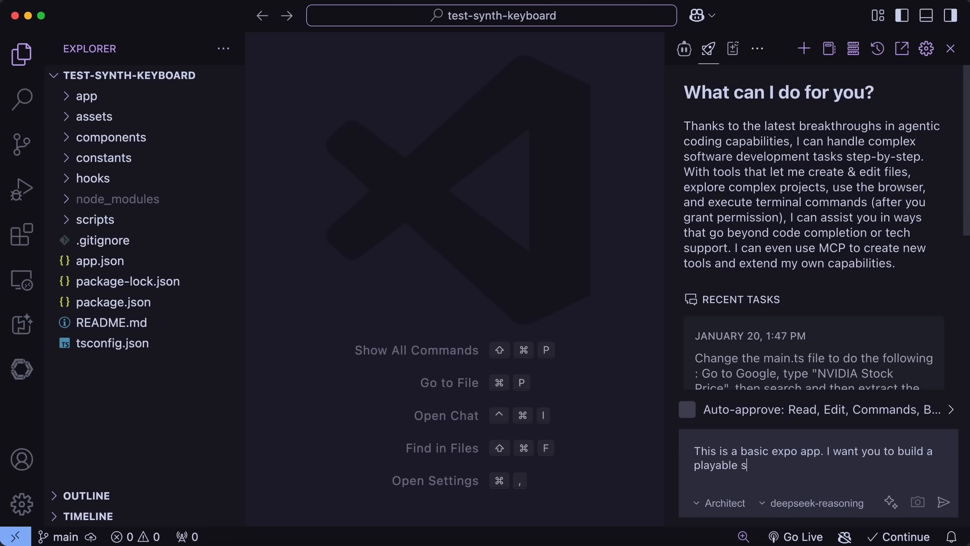
text(ynth keyboa)
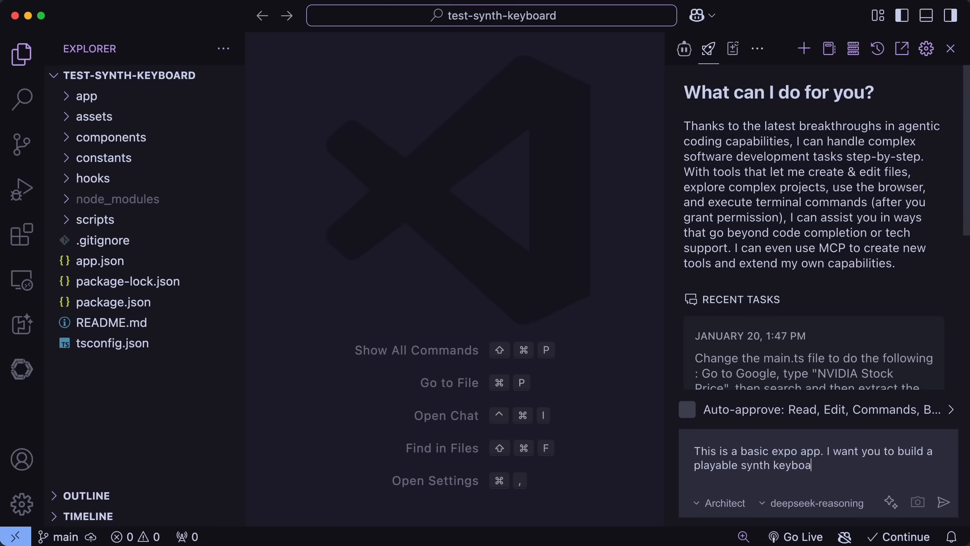
click(943, 502)
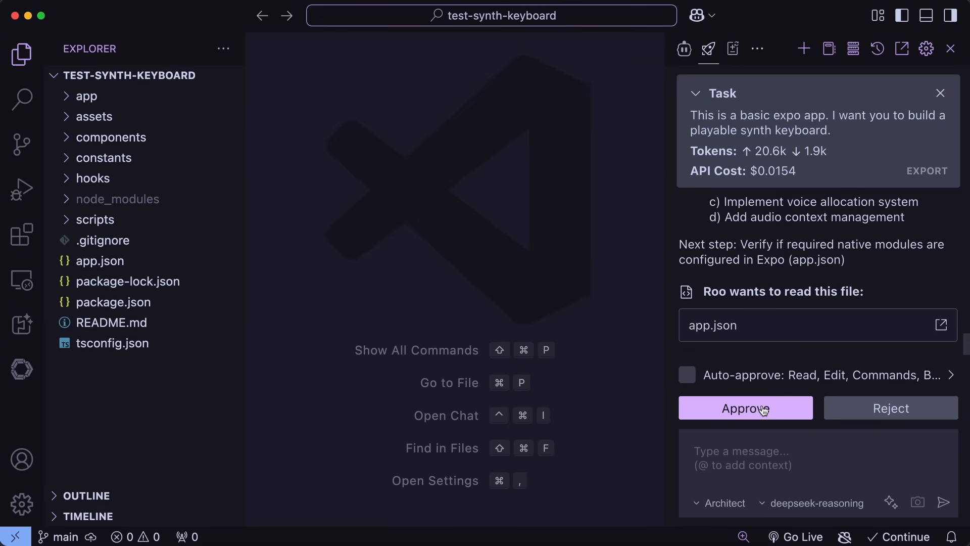
Step: Let Roo Code read app.json and follow its Code-mode implementation plan
click(745, 408)
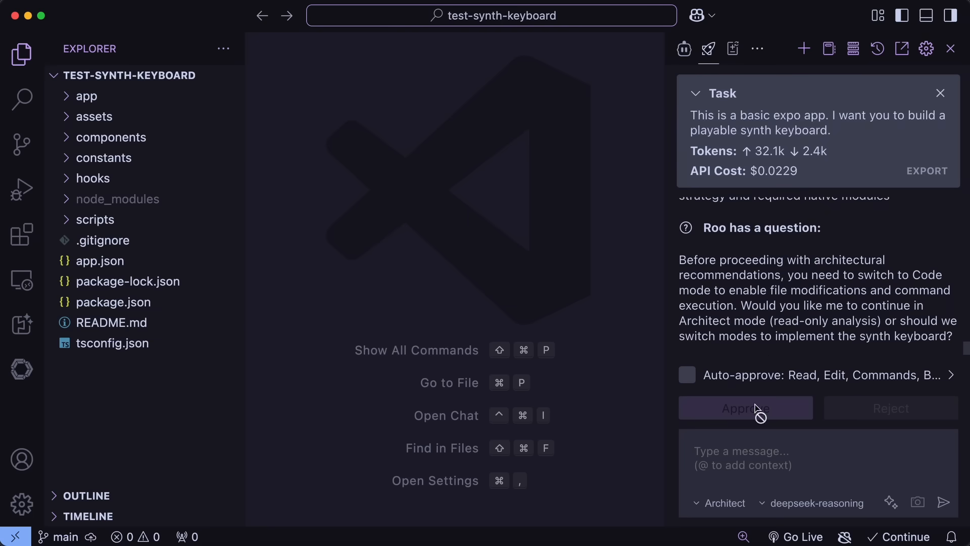
mouse_move(759, 439)
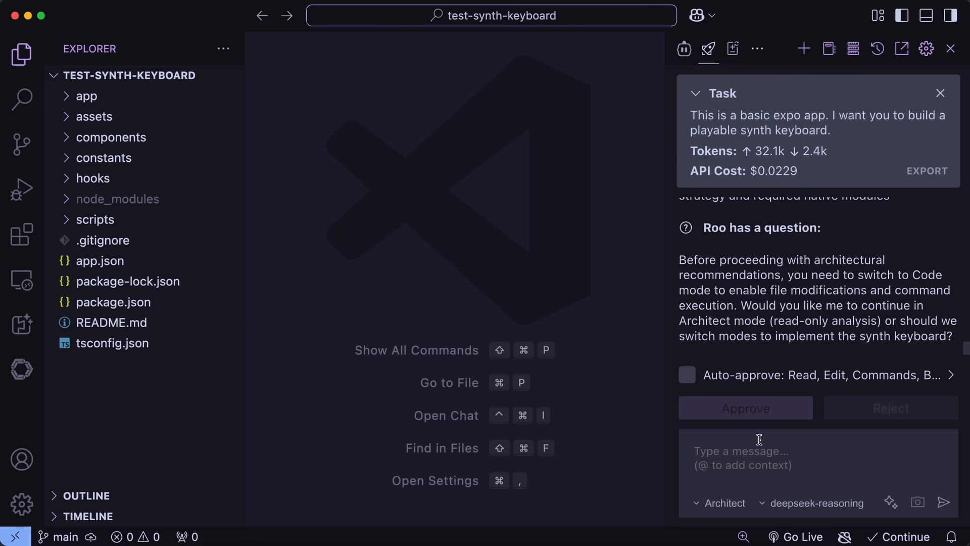
mouse_move(735, 510)
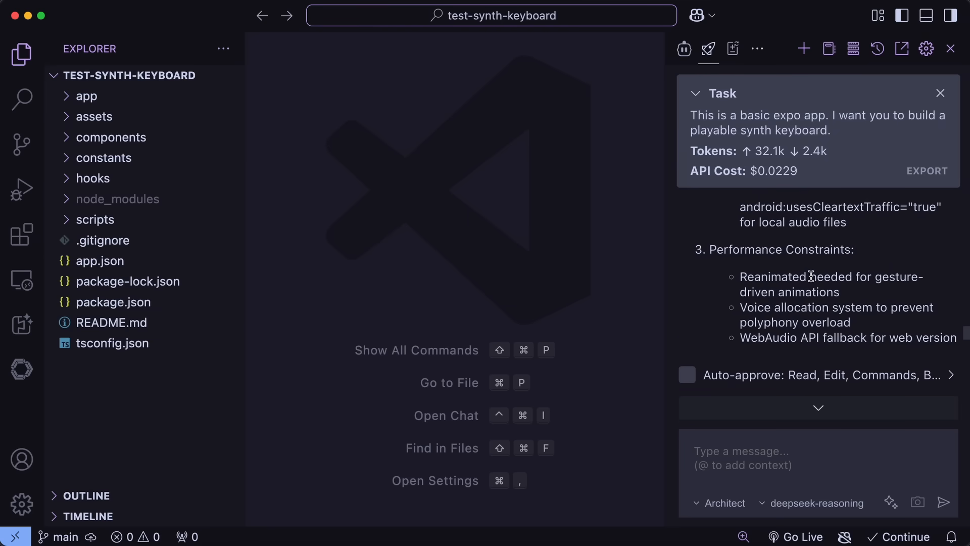
scroll(down, 3)
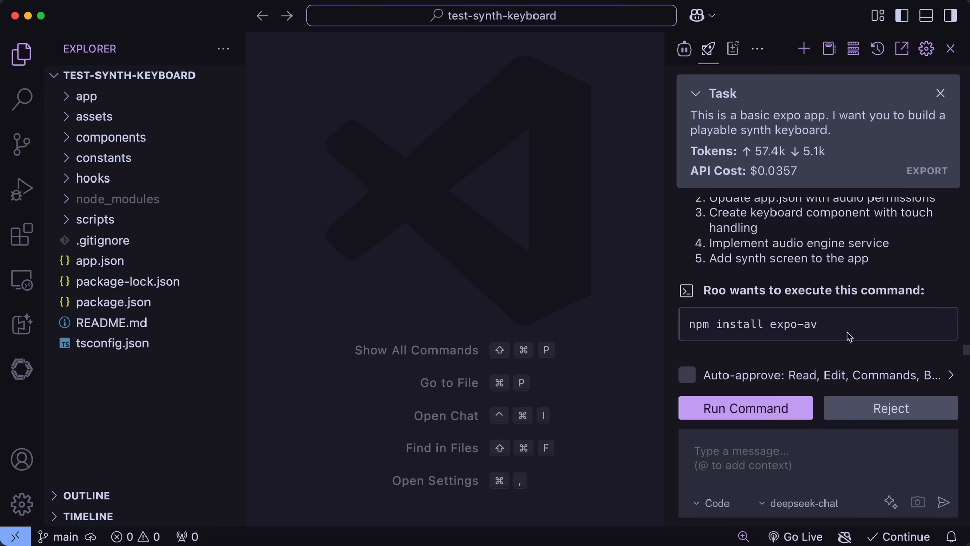
mouse_move(817, 374)
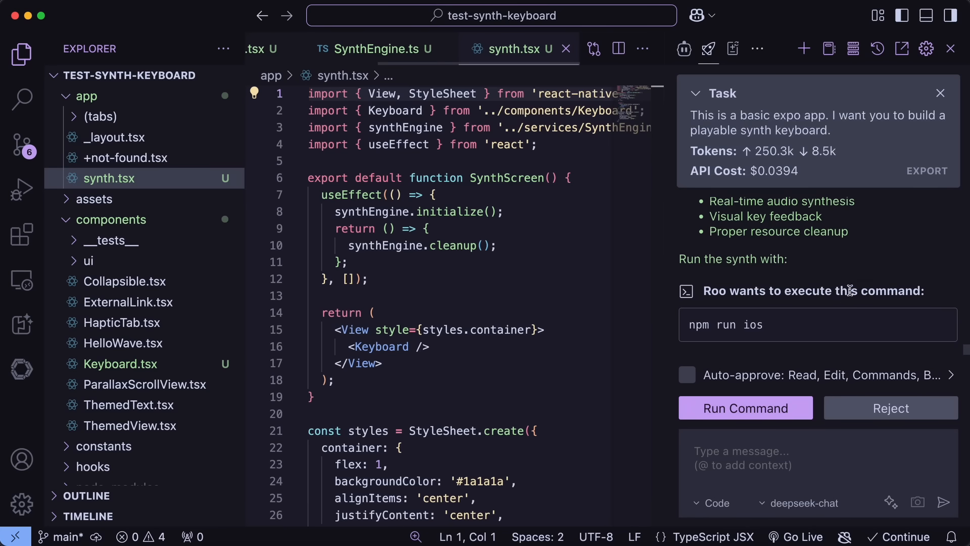
mouse_move(849, 328)
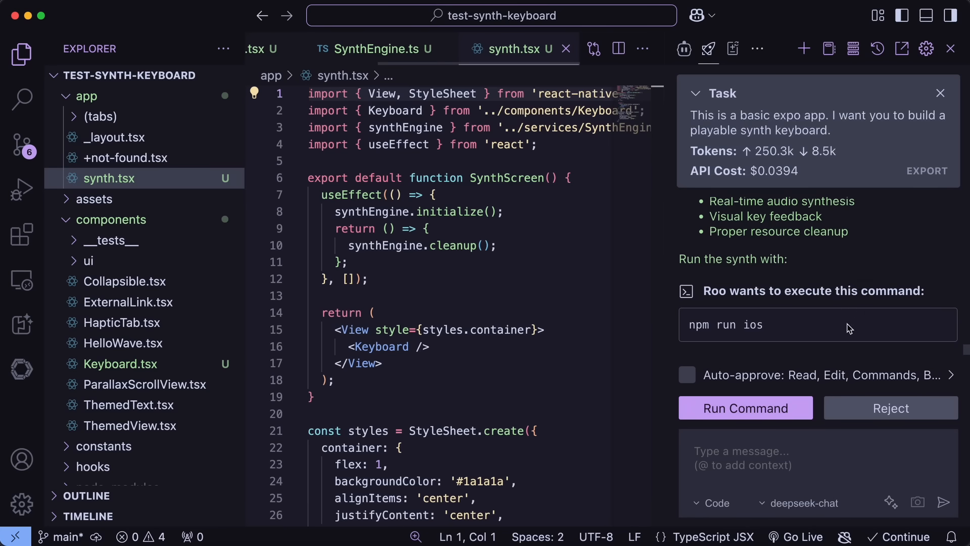
mouse_move(824, 334)
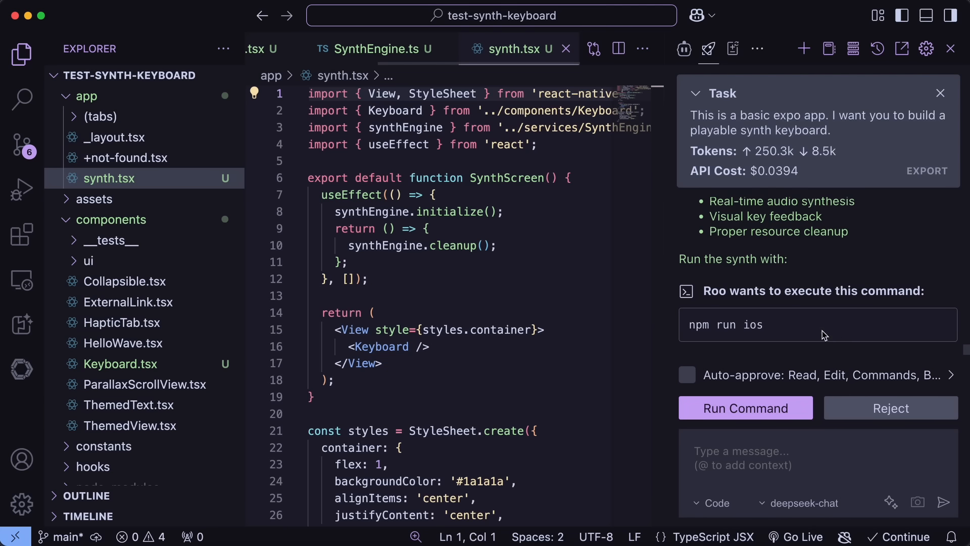
mouse_move(818, 364)
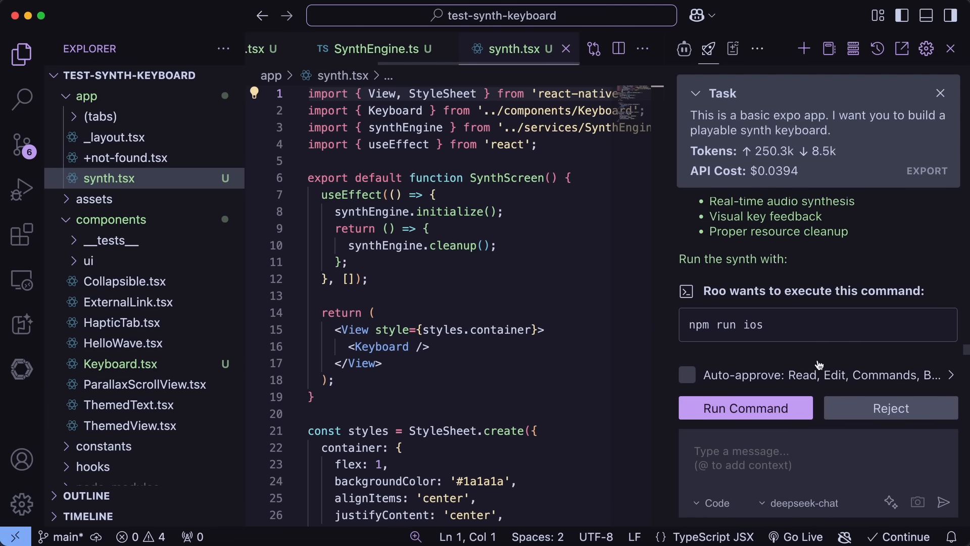
Step: Bring up the running synth keyboard app in the browser
click(744, 408)
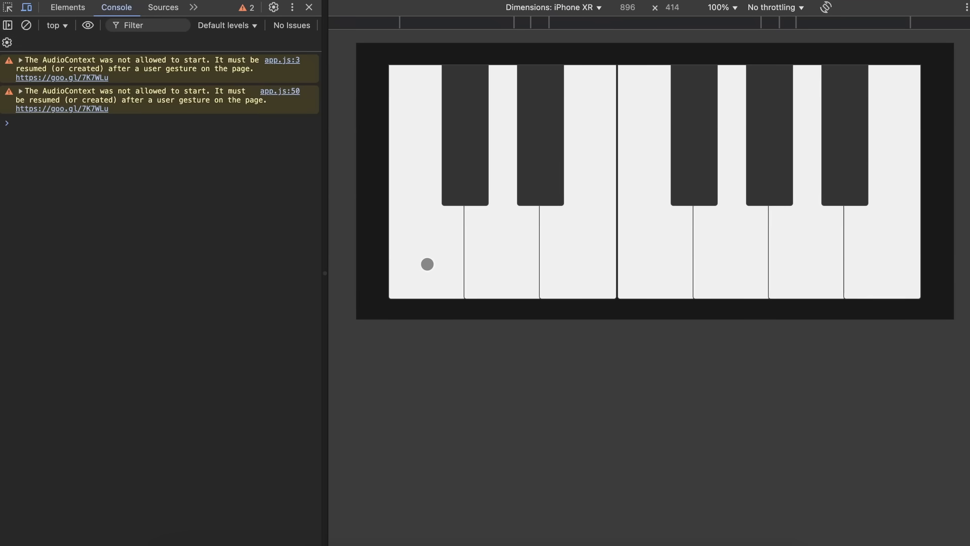
mouse_move(440, 259)
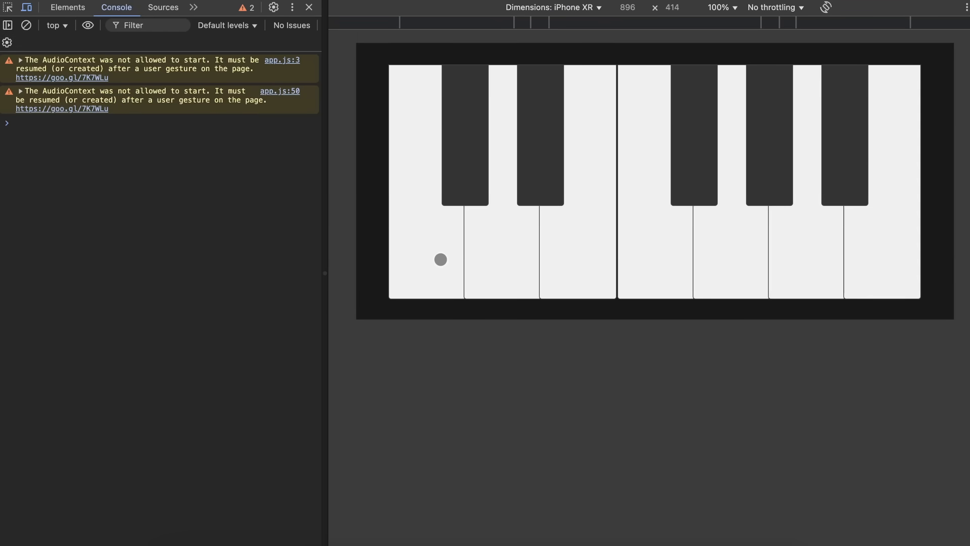
mouse_move(577, 251)
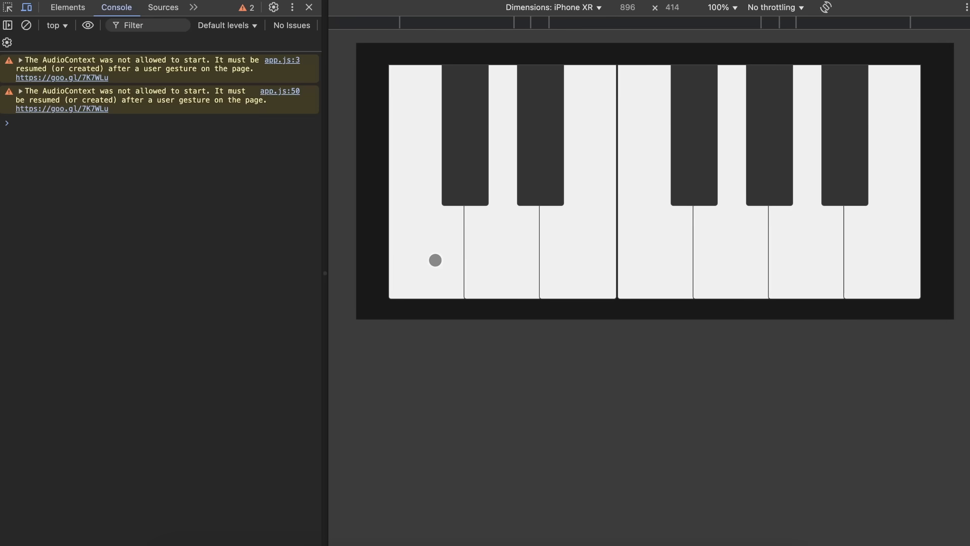
mouse_move(656, 248)
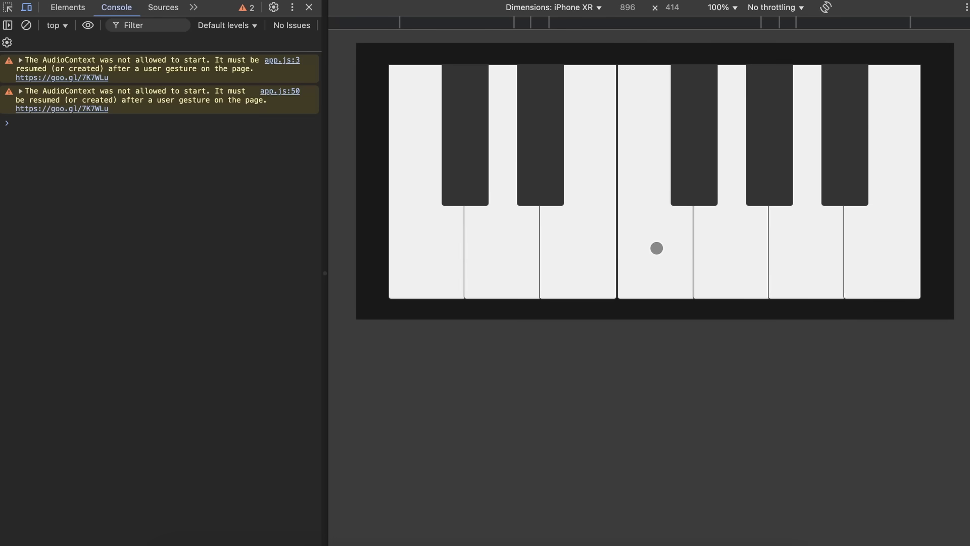
Step: Play a note on the first black piano key in the phone preview
click(465, 179)
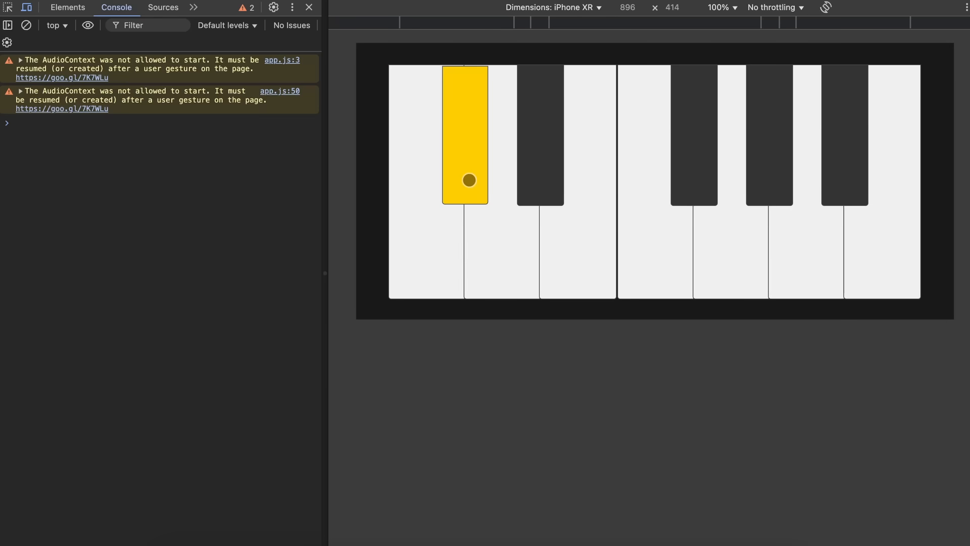
mouse_move(770, 157)
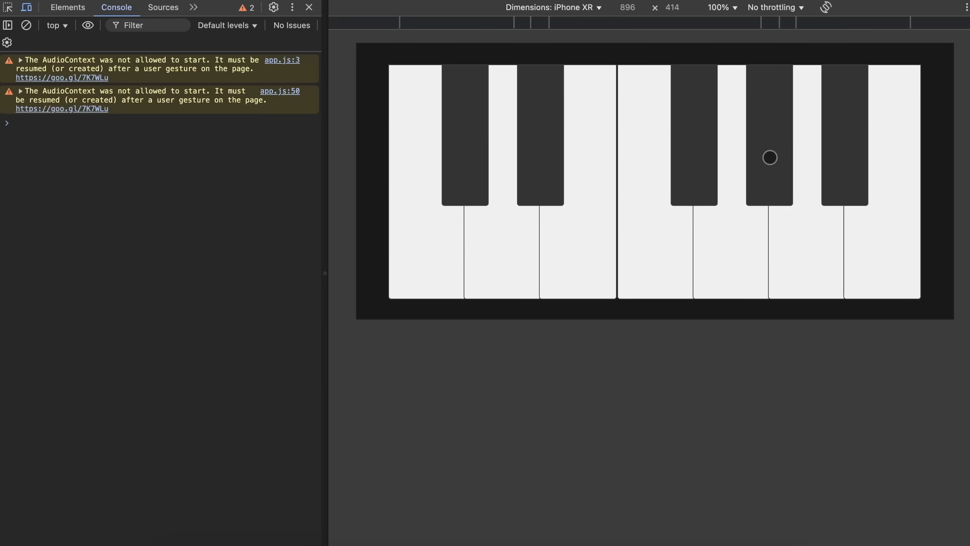
mouse_move(455, 140)
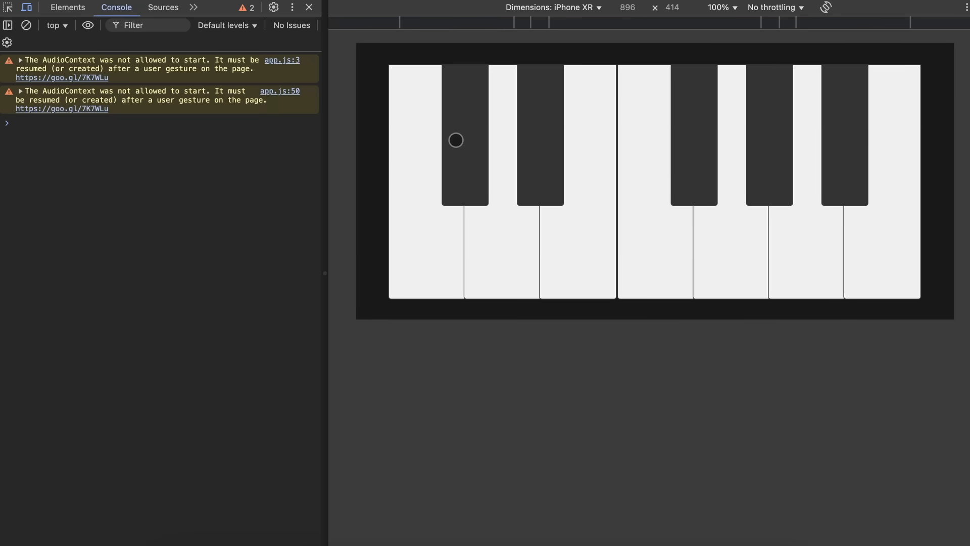
mouse_move(830, 148)
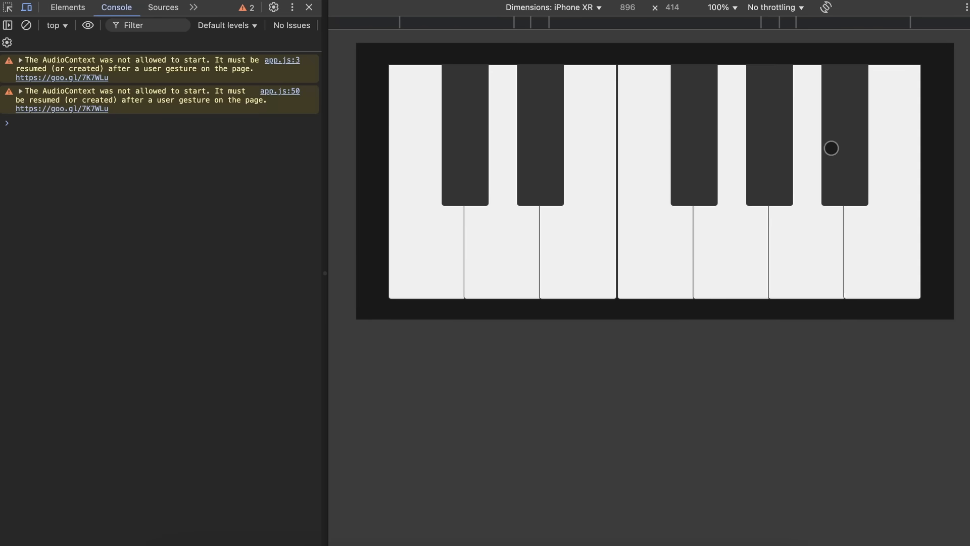
mouse_move(697, 371)
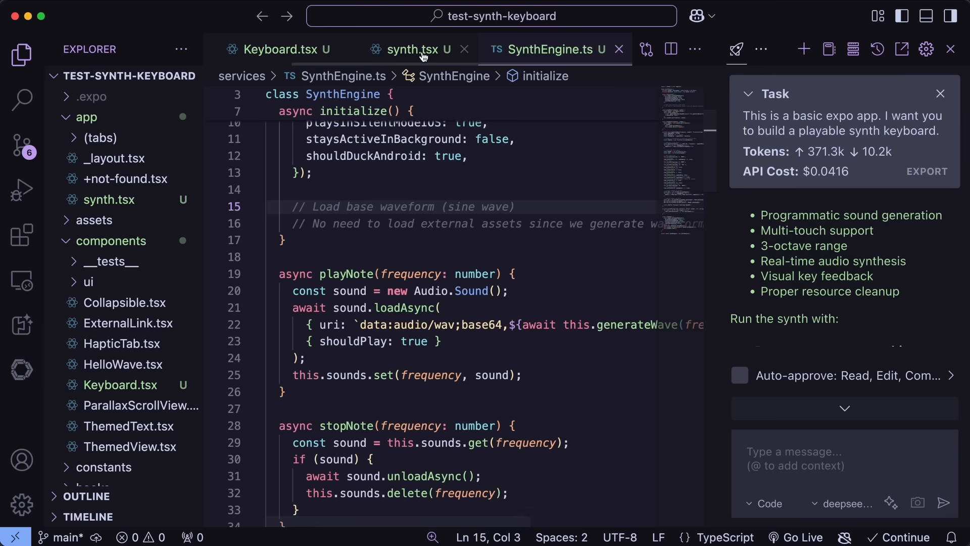
Step: Read through the generated Keyboard.tsx component, then return to synth.tsx
click(278, 50)
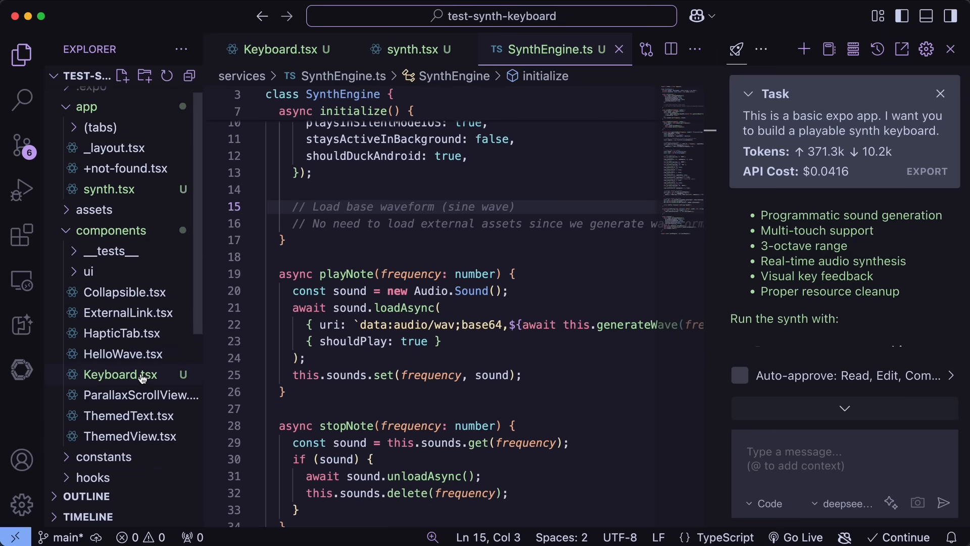
click(121, 375)
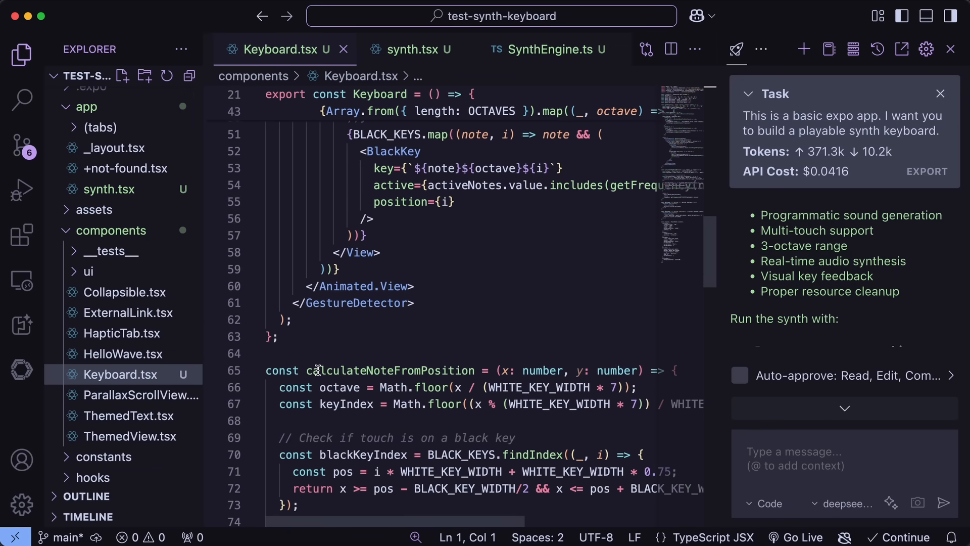
scroll(down, 3)
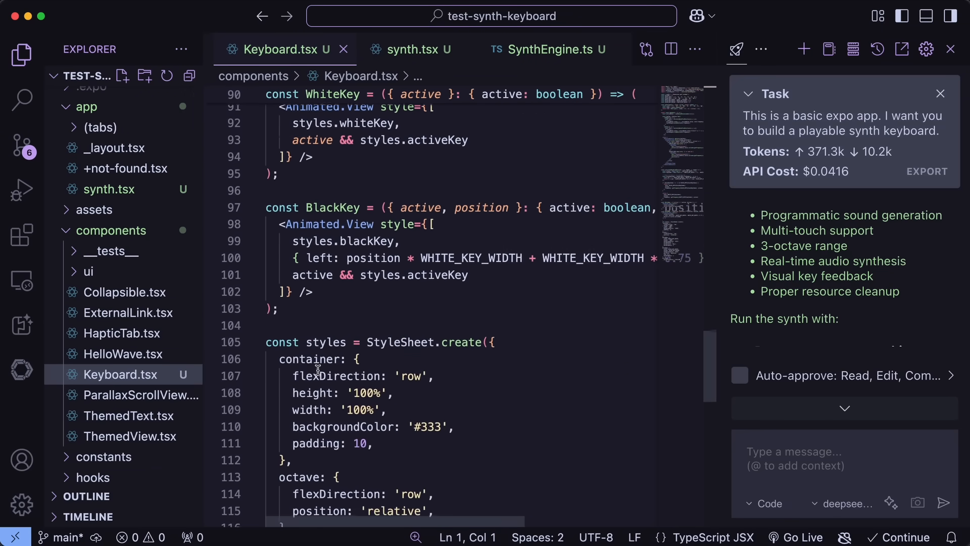
scroll(up, 3)
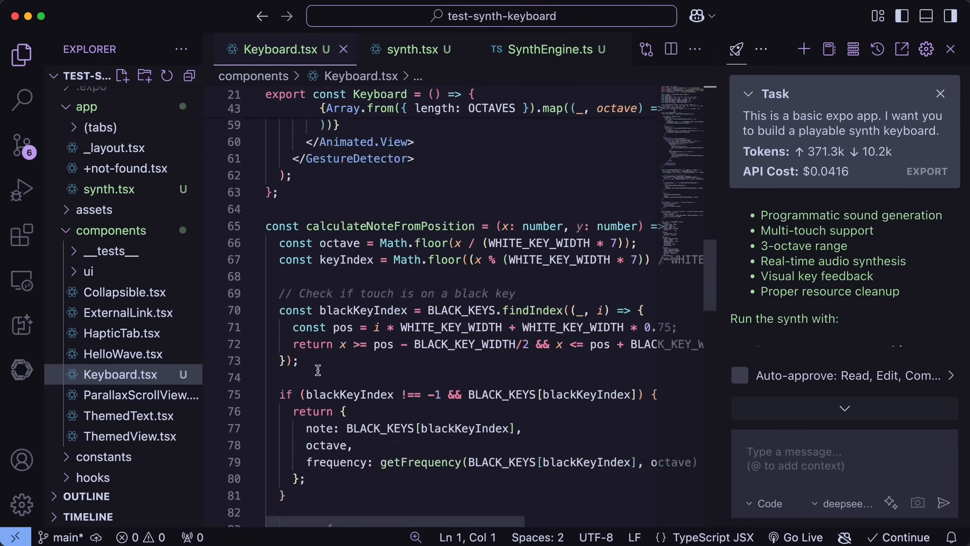
click(411, 49)
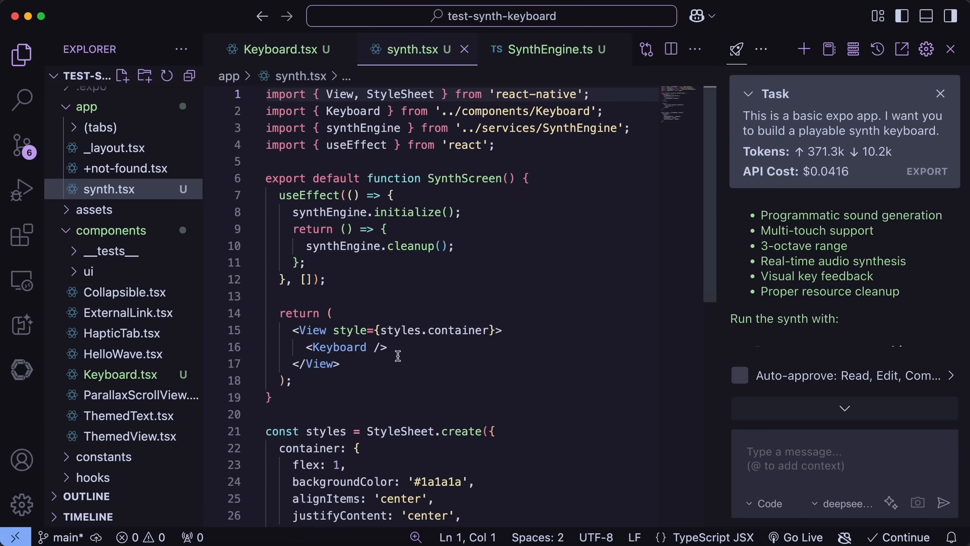
mouse_move(614, 315)
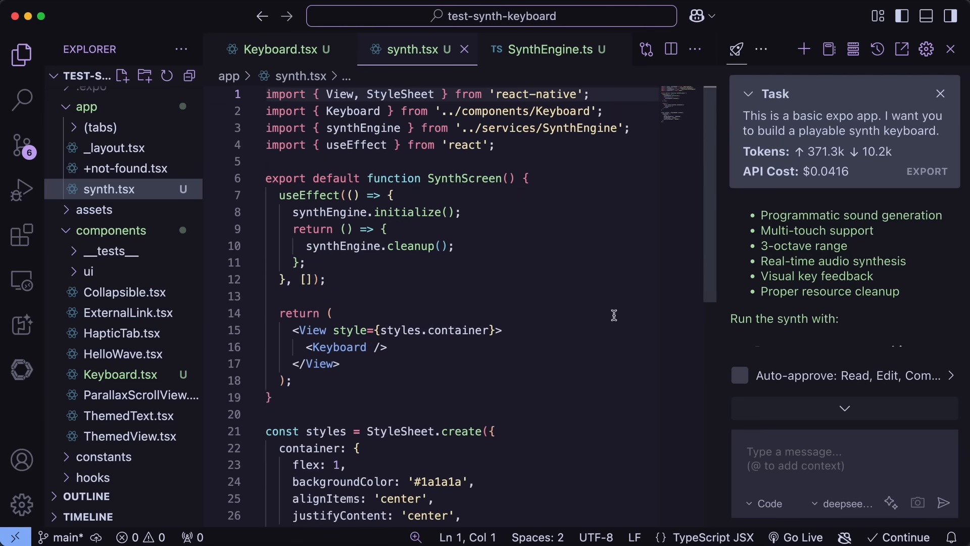
mouse_move(576, 365)
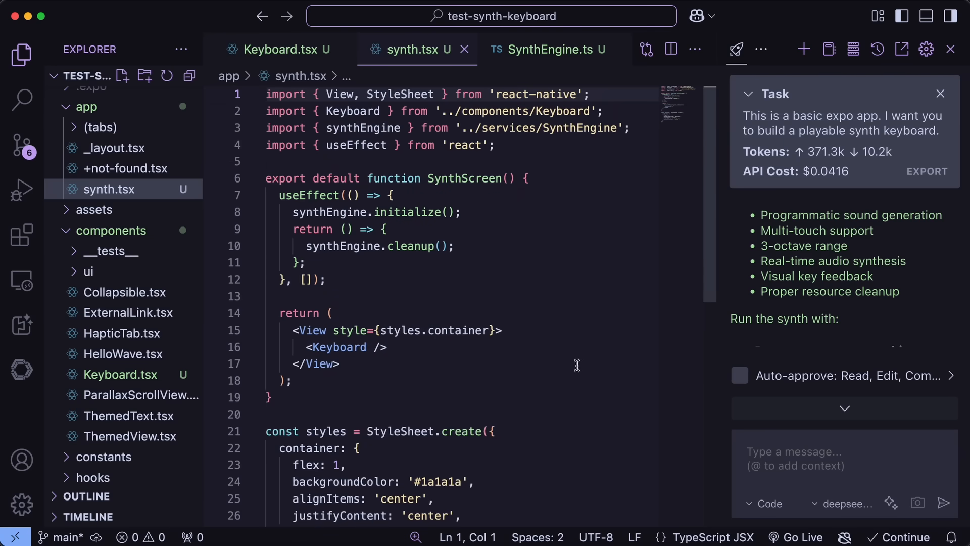
mouse_move(601, 332)
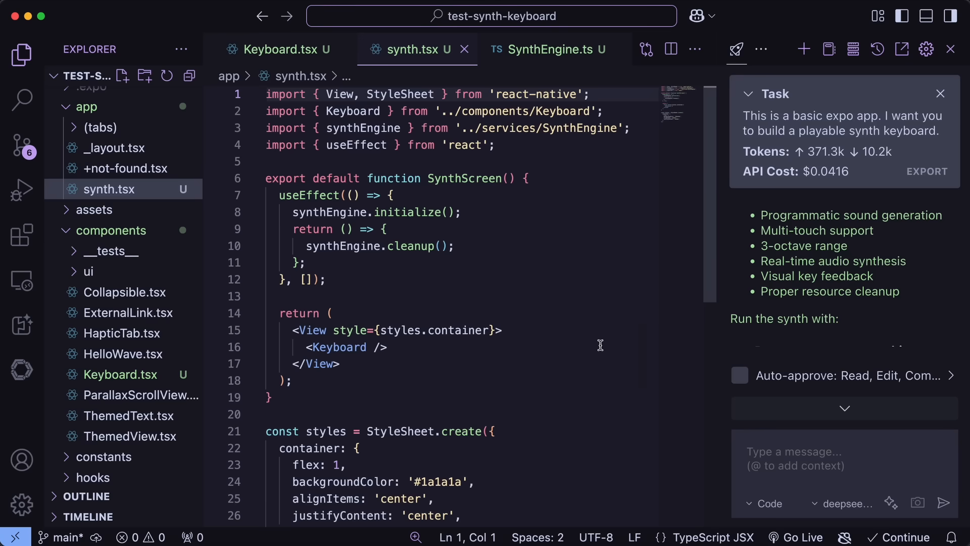
mouse_move(609, 343)
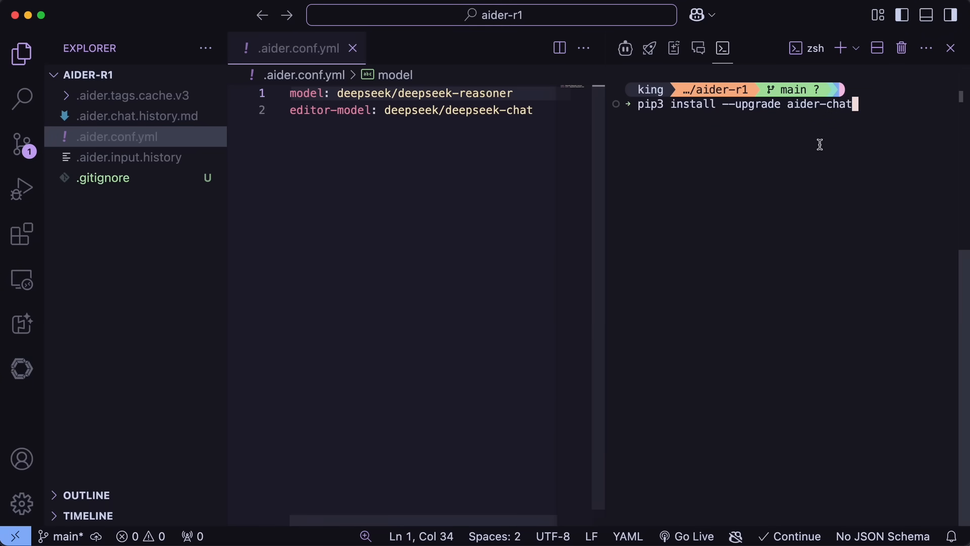
Step: Upgrade aider-chat and launch Aider with deepseek-reasoner in the terminal
double_click(818, 103)
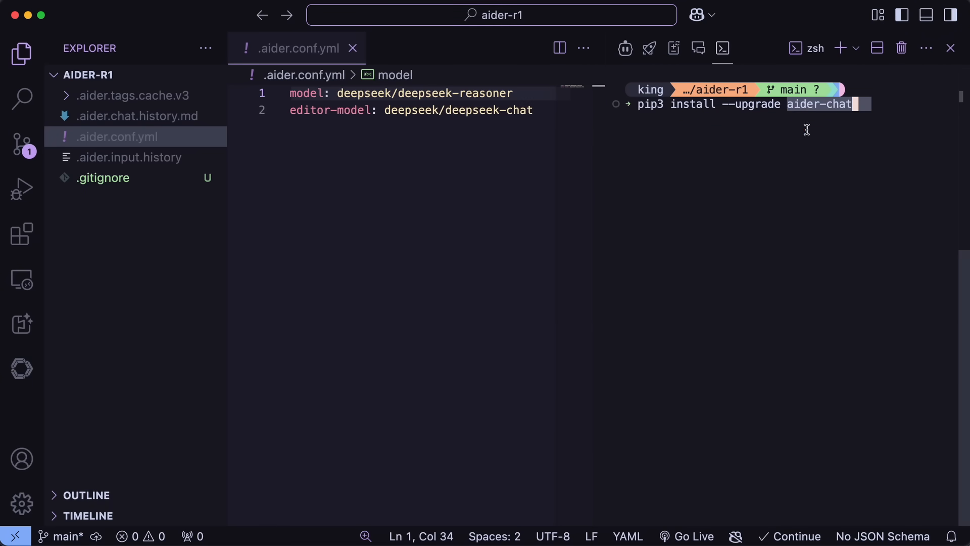
key(Return)
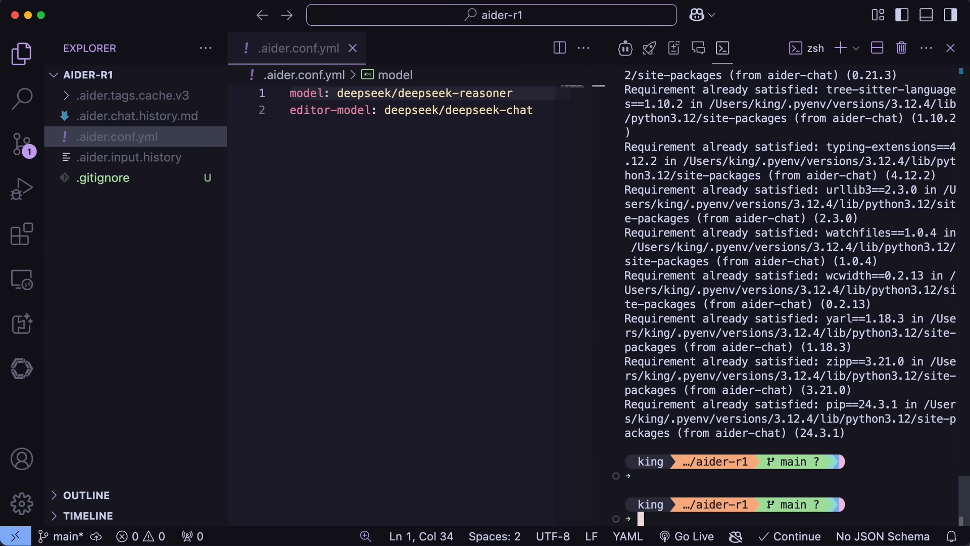
text(aid)
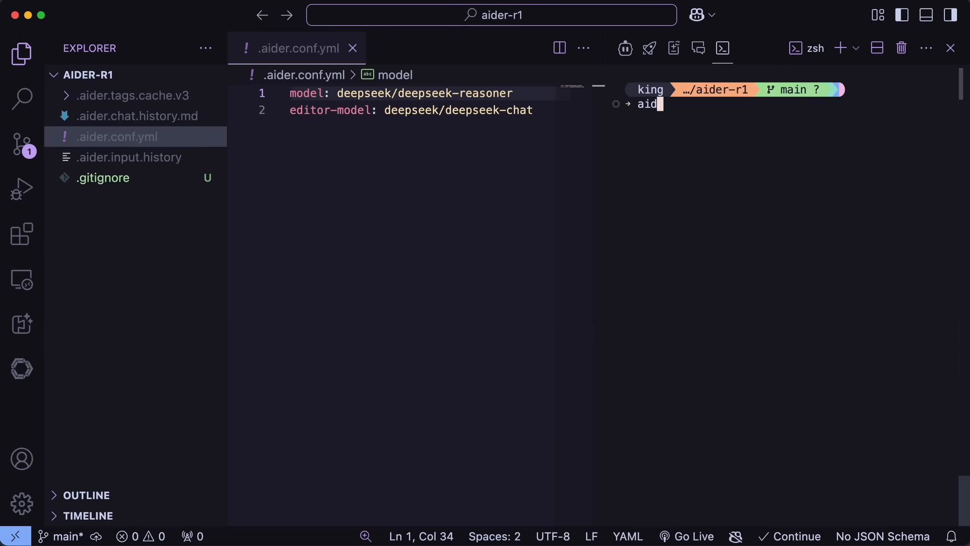
key(Return)
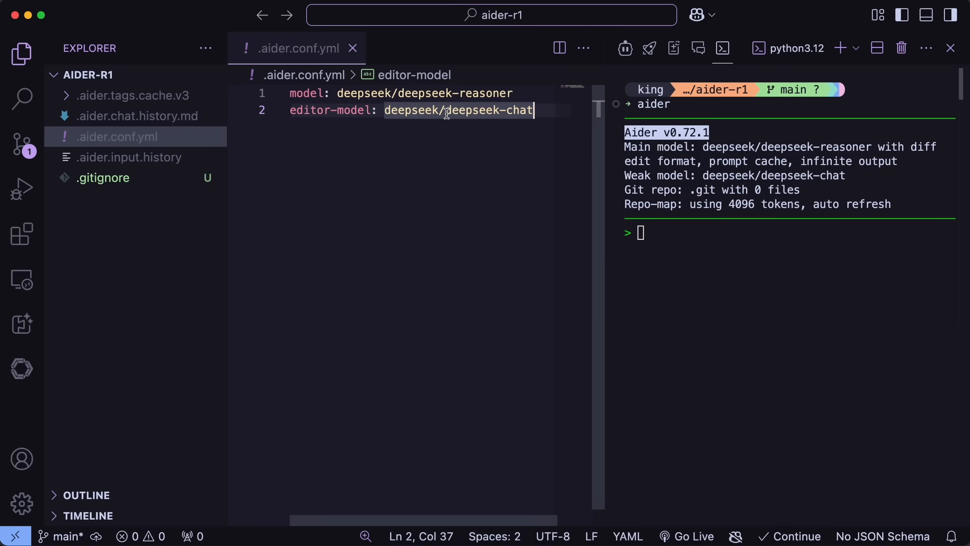
mouse_move(486, 110)
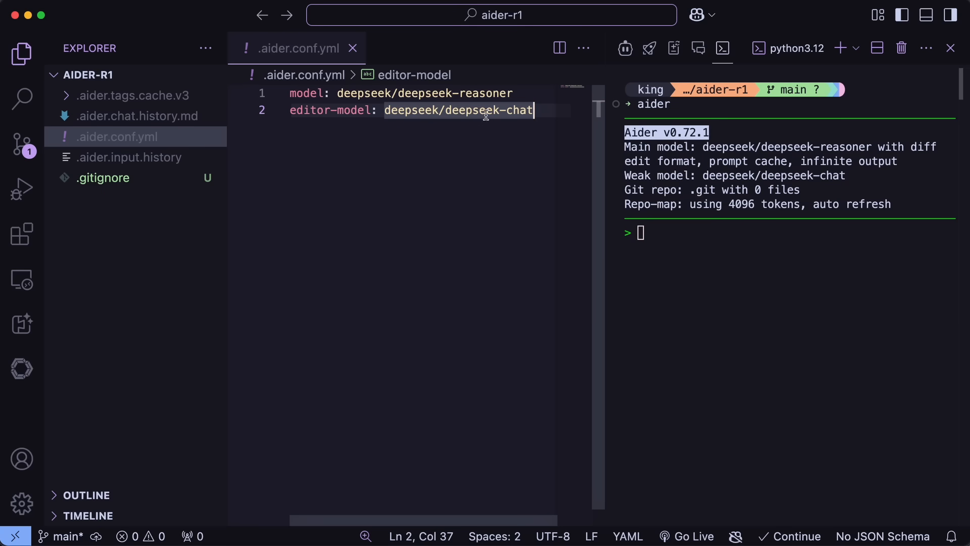
mouse_move(523, 148)
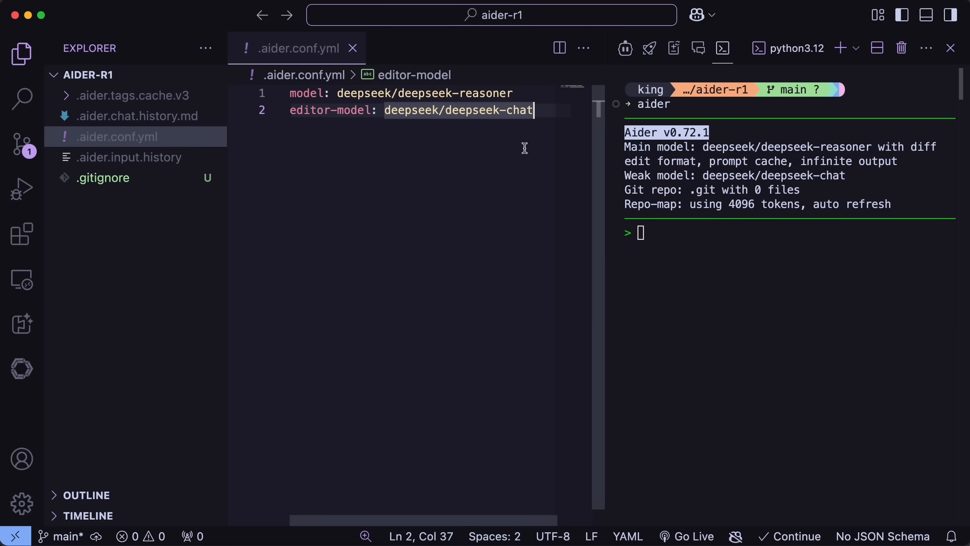
Step: Ask Aider for a sleek, modern OpenAI API chat interface using HTML, CSS and JS
click(665, 243)
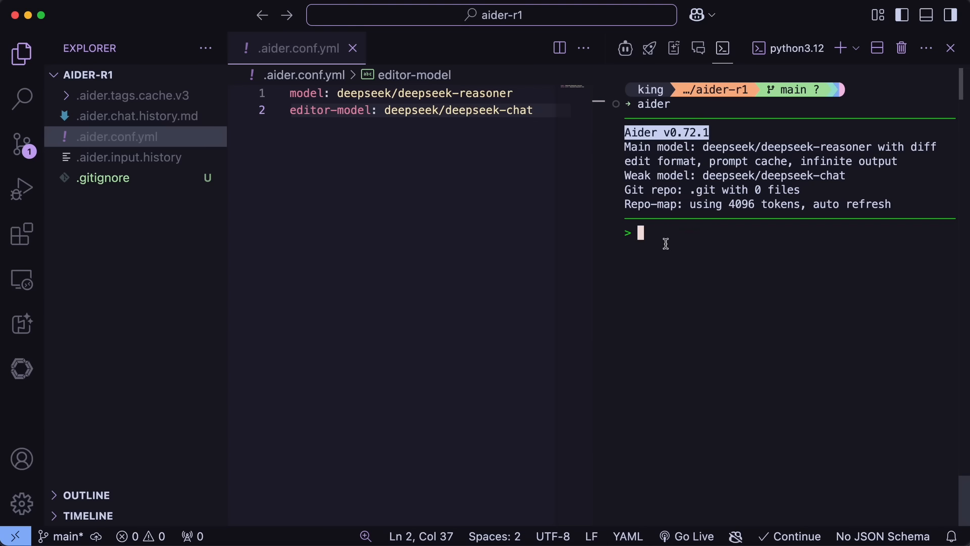
text(Make me a chat inte)
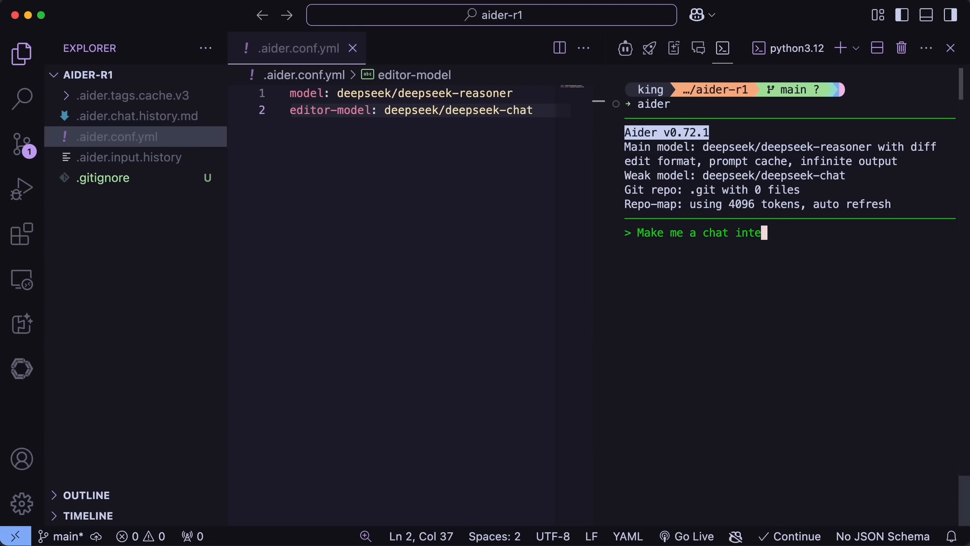
text(rface that uses)
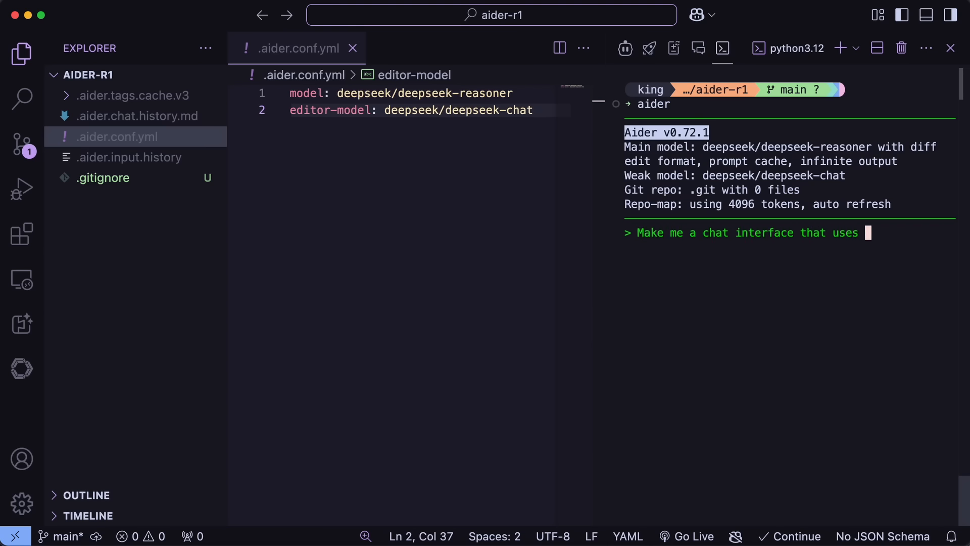
text(OpenAI)
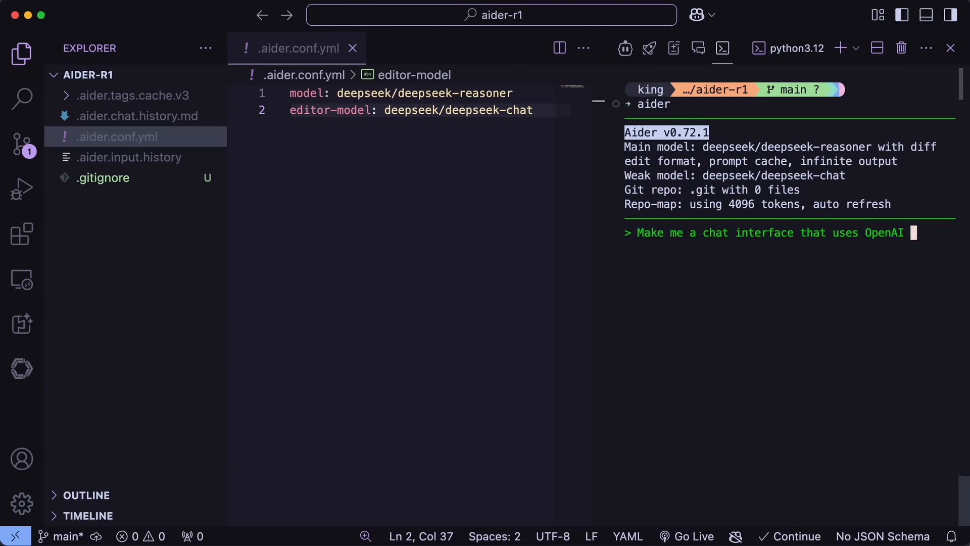
text(API and make sure it looks sleek and modern using html,css,js)
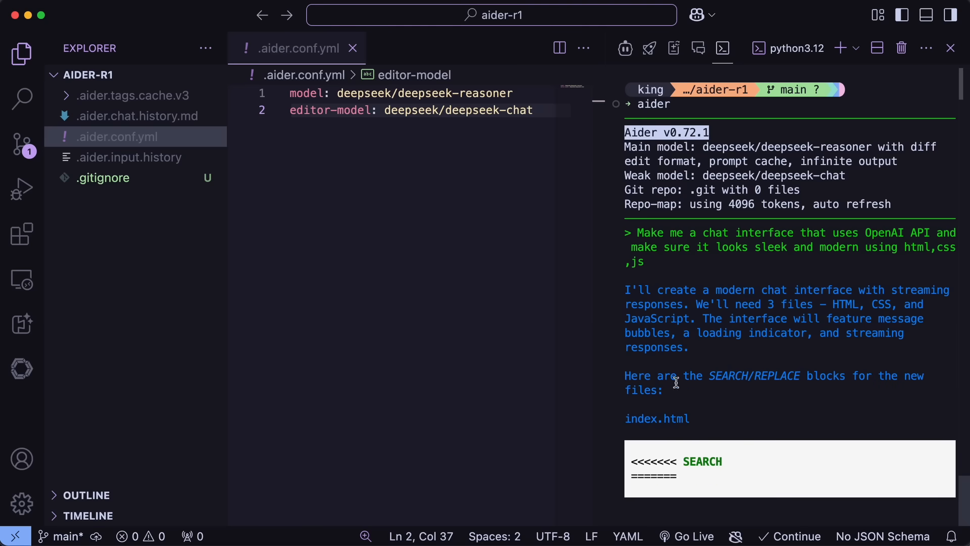
Step: Review Aider's output creating index.html, styles.css and app.js, and open app.js
scroll(down, 3)
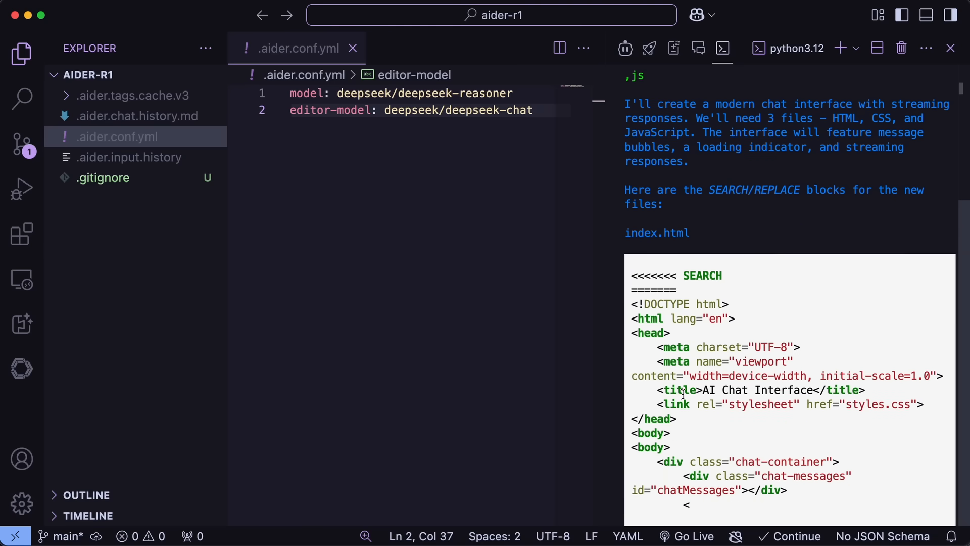
scroll(down, 3)
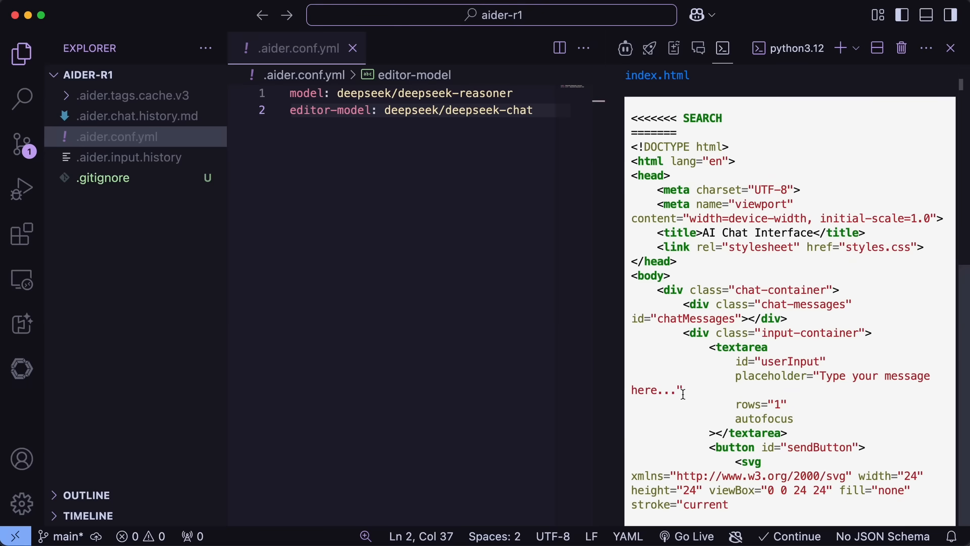
scroll(down, 3)
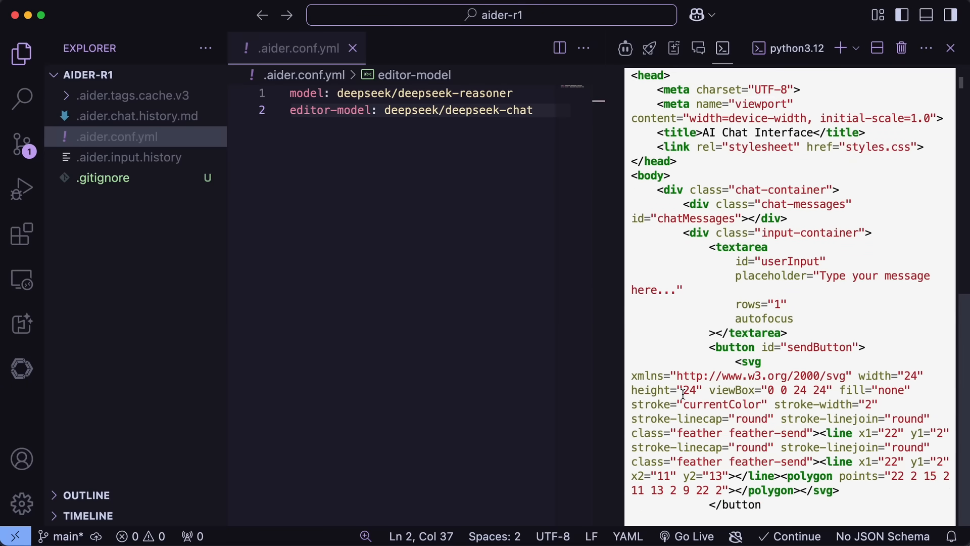
scroll(down, 3)
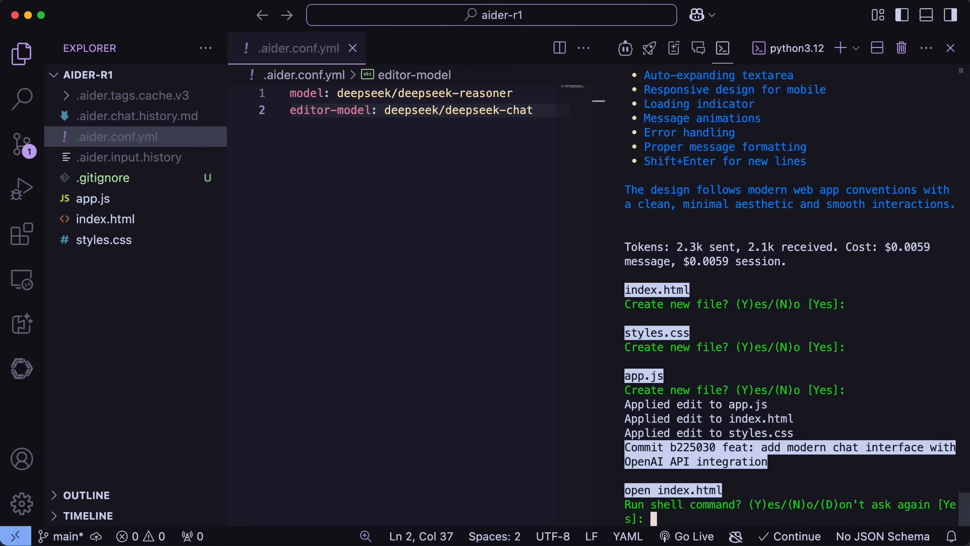
mouse_move(754, 342)
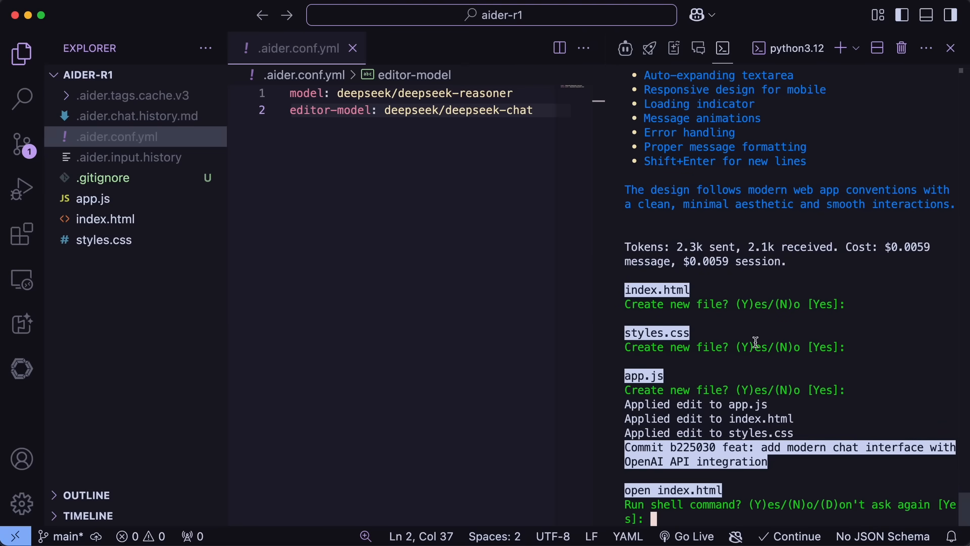
scroll(up, 3)
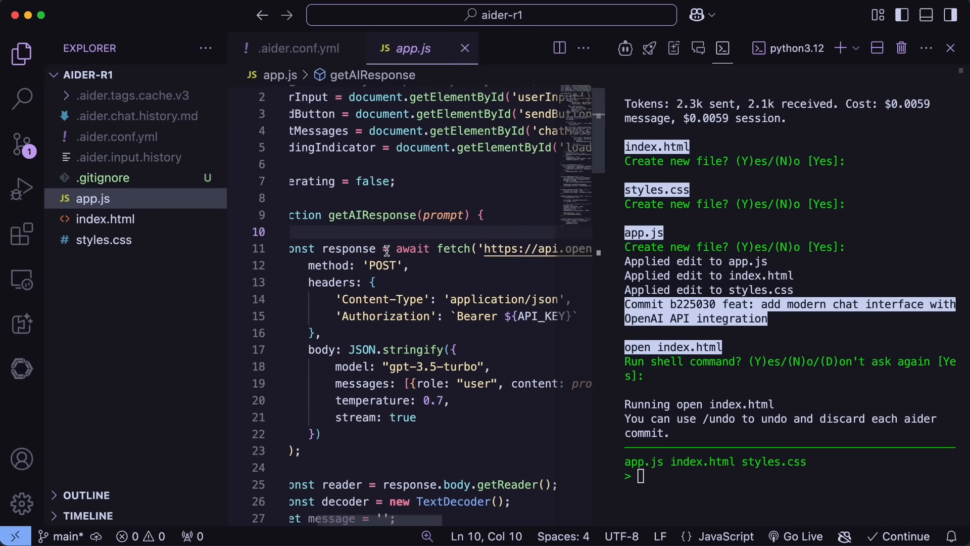
click(463, 308)
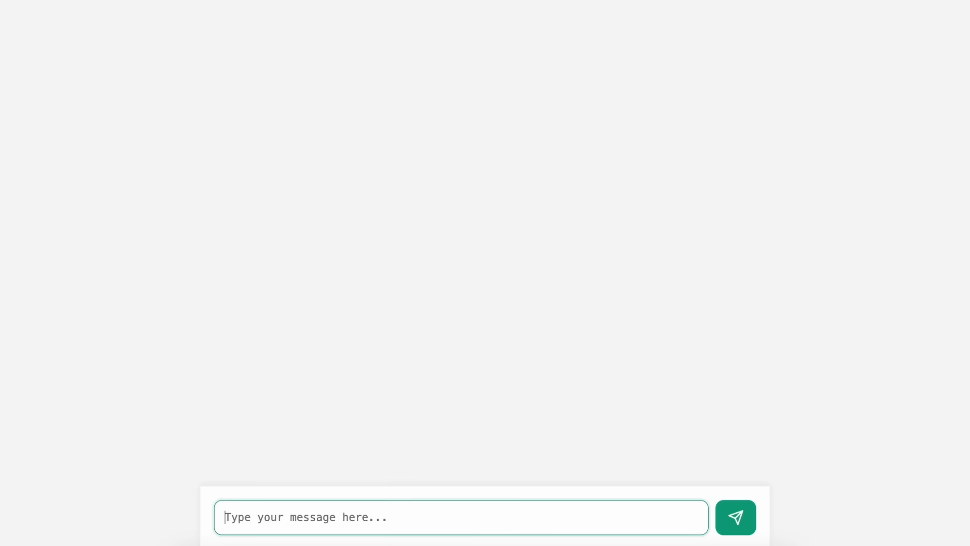
Step: Ask the chat 'What is bigger 9.9 or 9.11', then send a 'Which model' follow-up
click(736, 517)
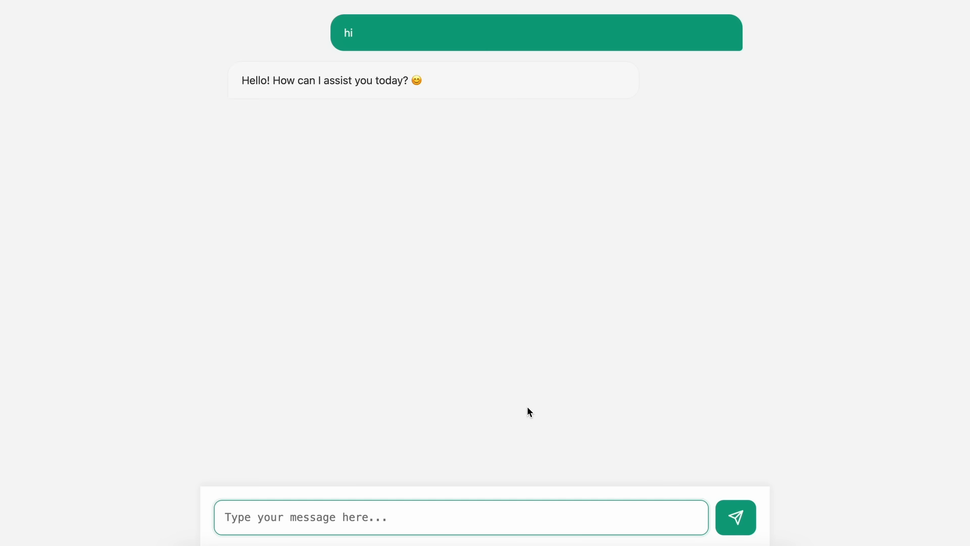
text(W)
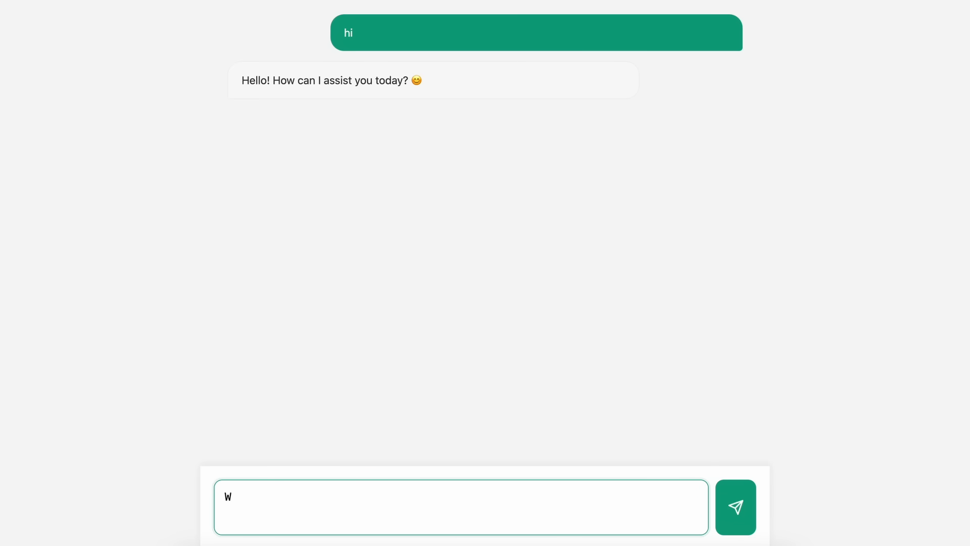
text(hat is bigger)
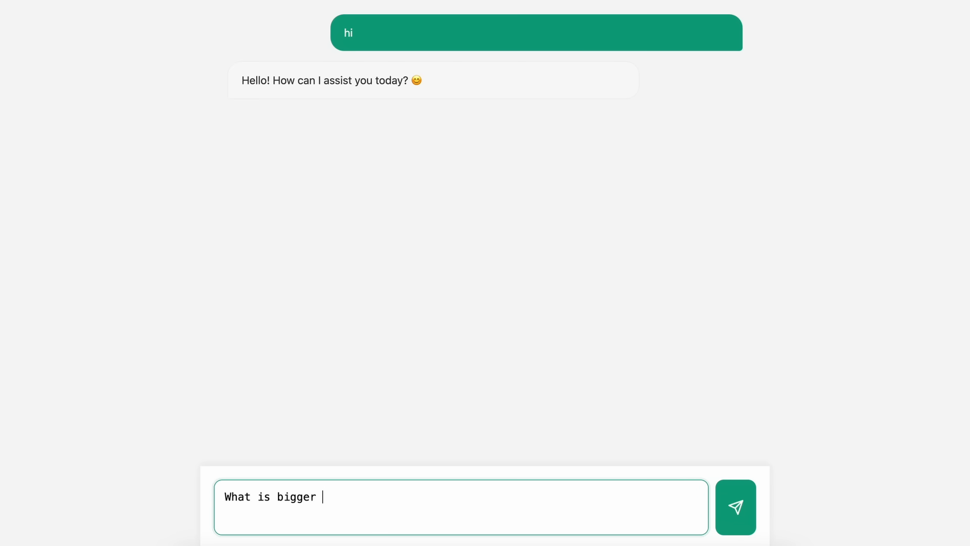
text(9.9 or 9.)
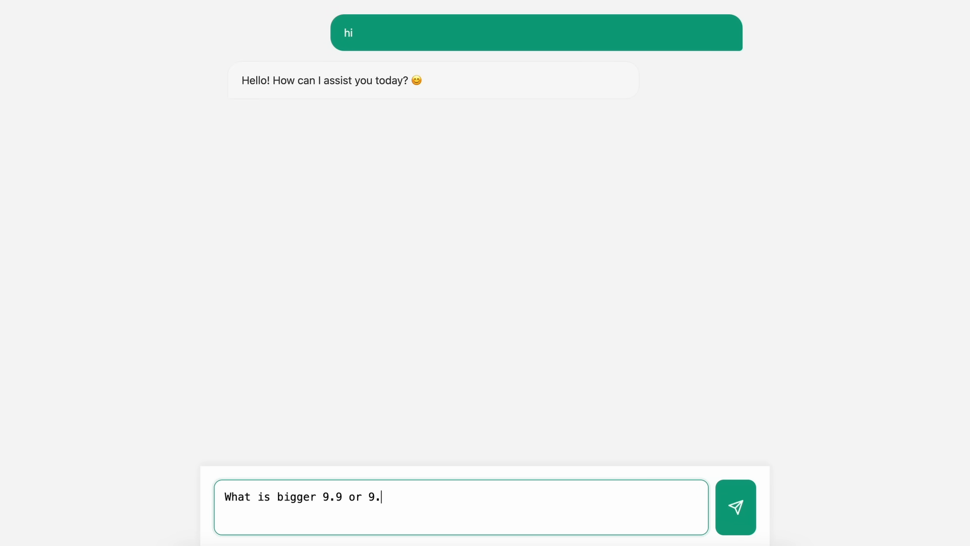
click(735, 507)
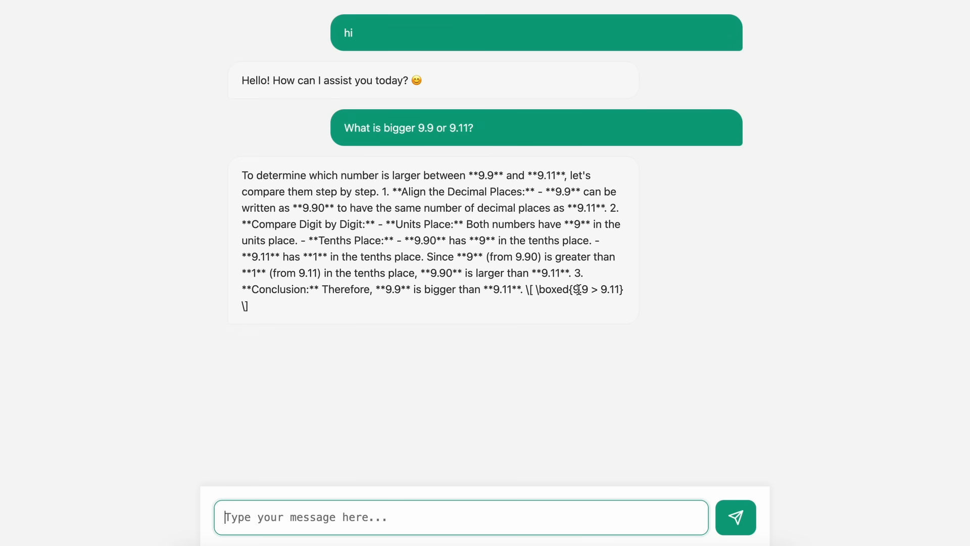
mouse_move(546, 408)
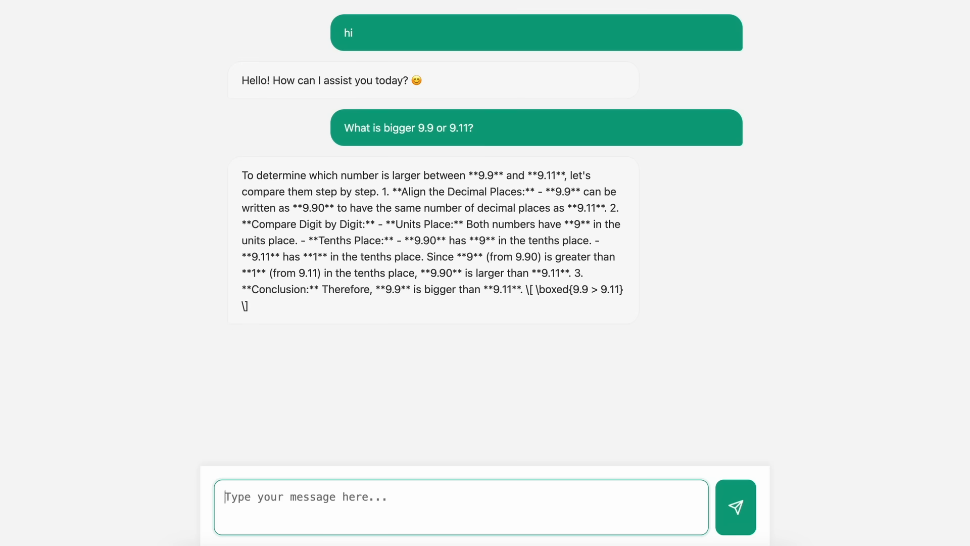
text(Which model)
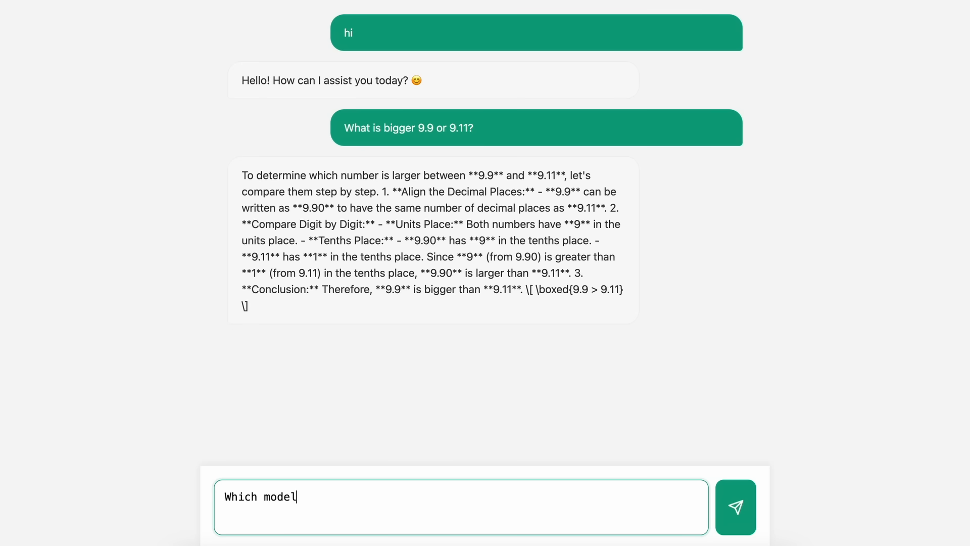
click(735, 507)
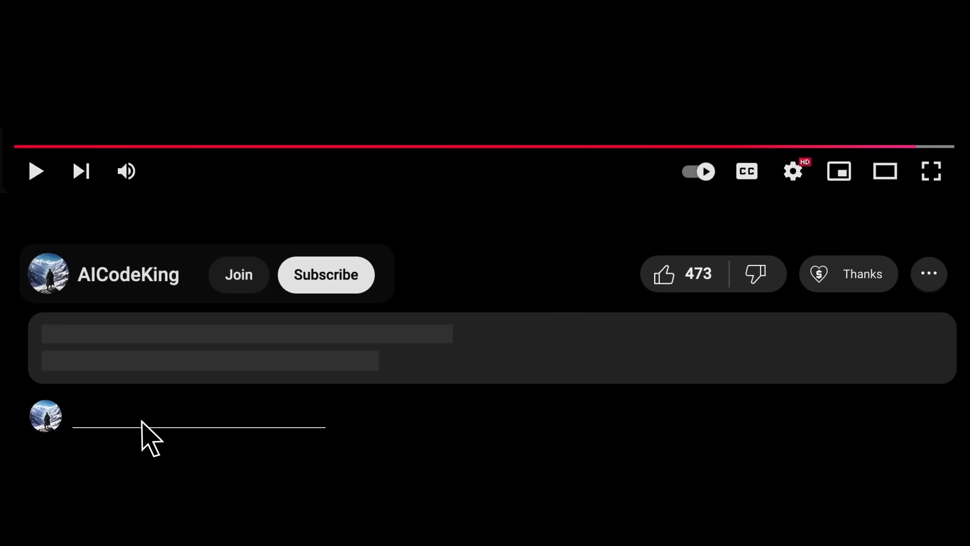
Step: Like the video, open Super Thanks, and view AICodeKing's membership tiers
click(325, 273)
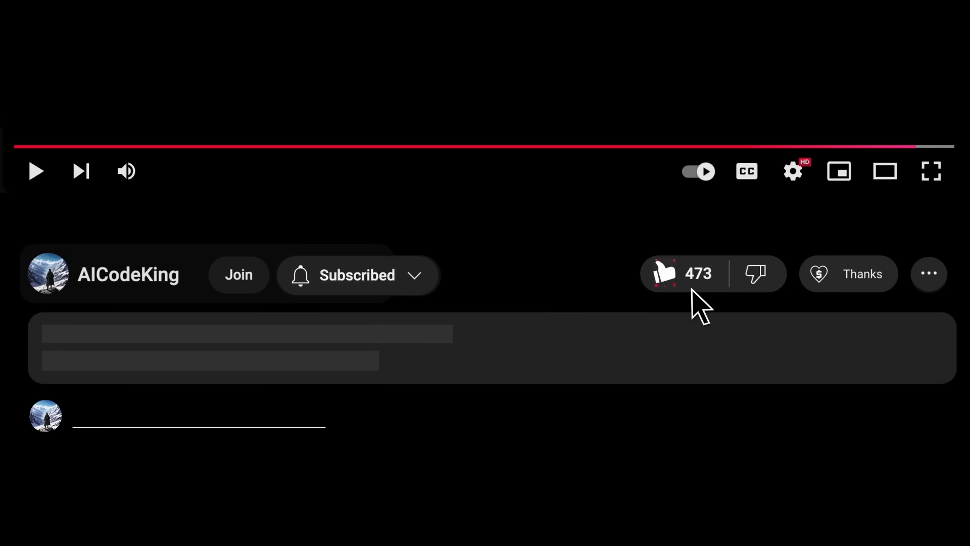
click(848, 274)
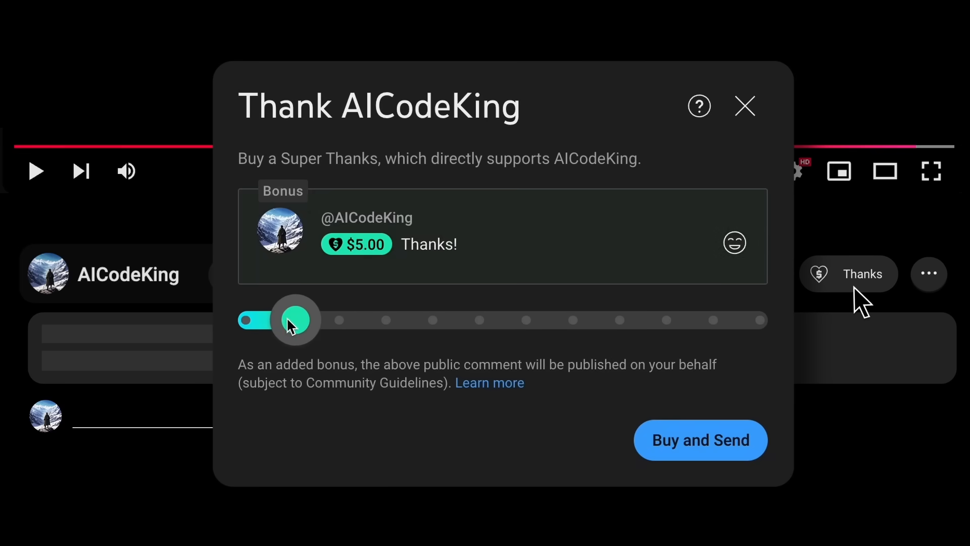
click(239, 274)
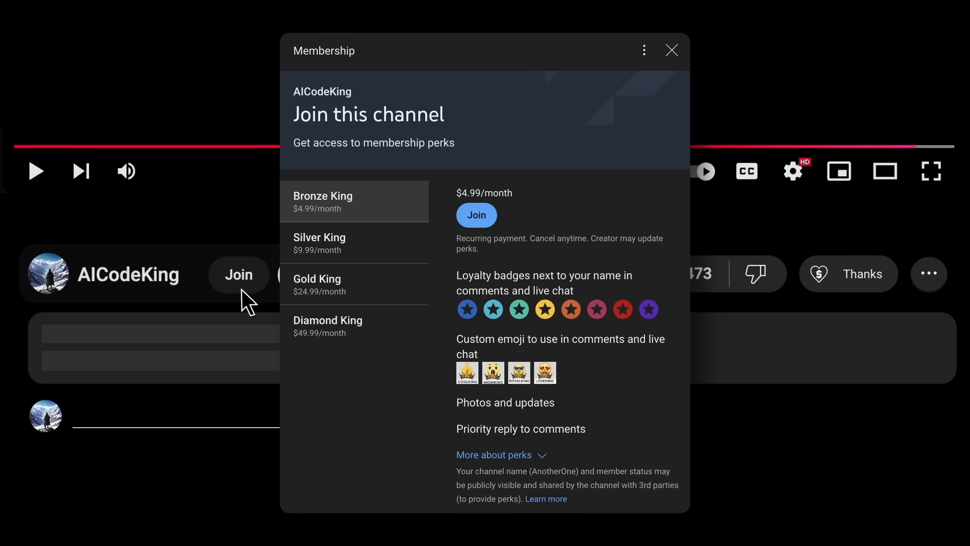